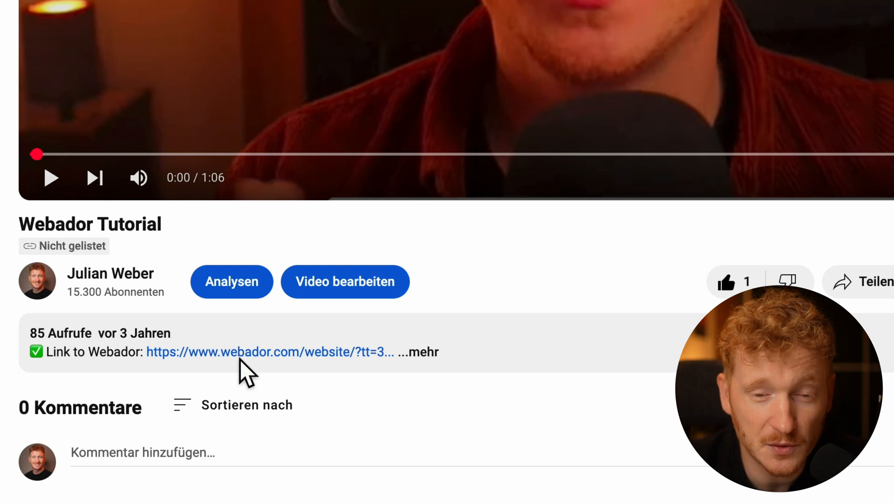
mouse_move(246, 373)
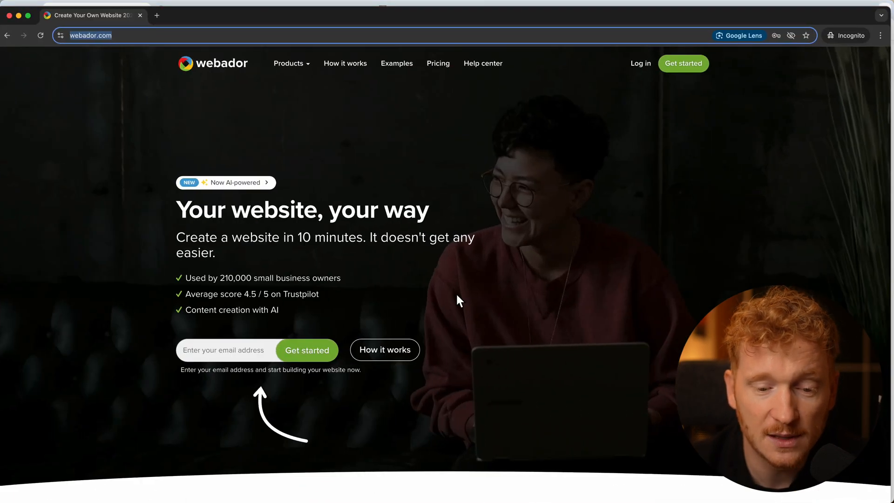
mouse_move(428, 94)
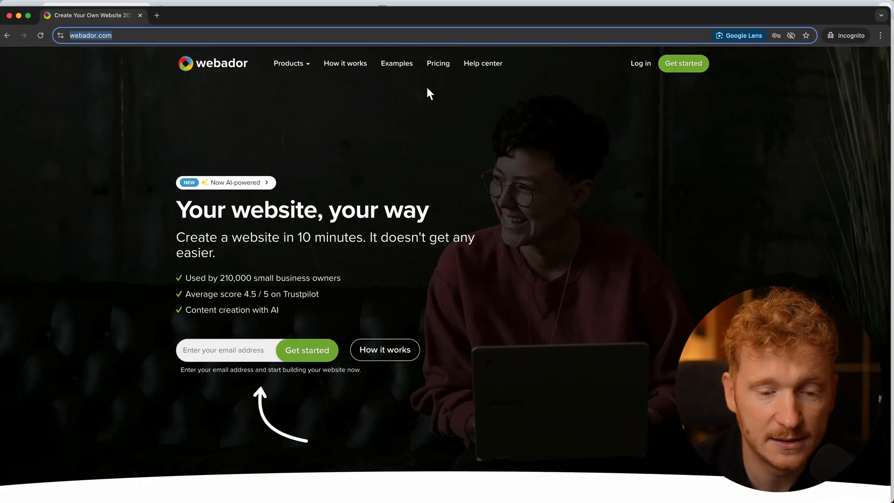
mouse_move(437, 64)
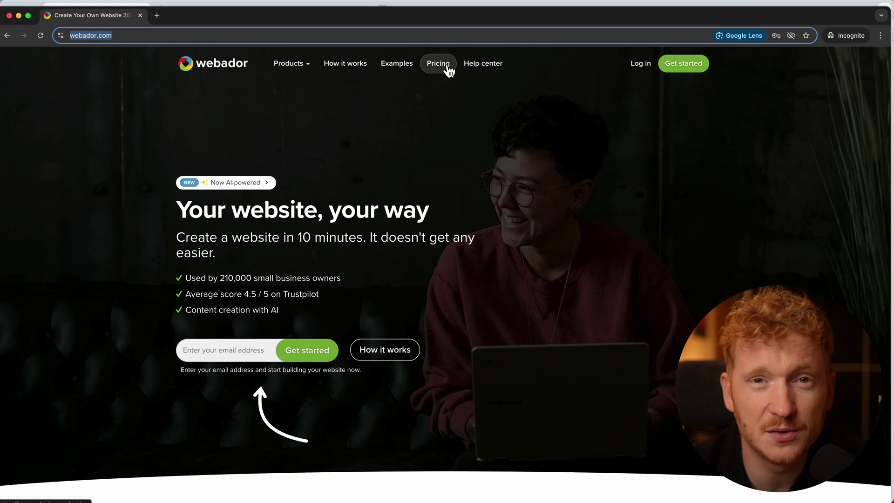
Show the Pricing page and browse the Business, Pro, Lite and Free plan comparison
left_click(437, 63)
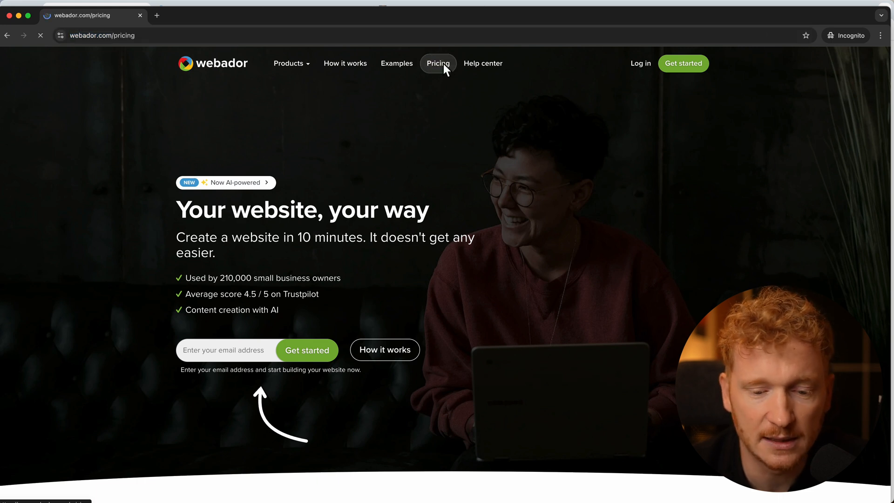
scroll("down", 3)
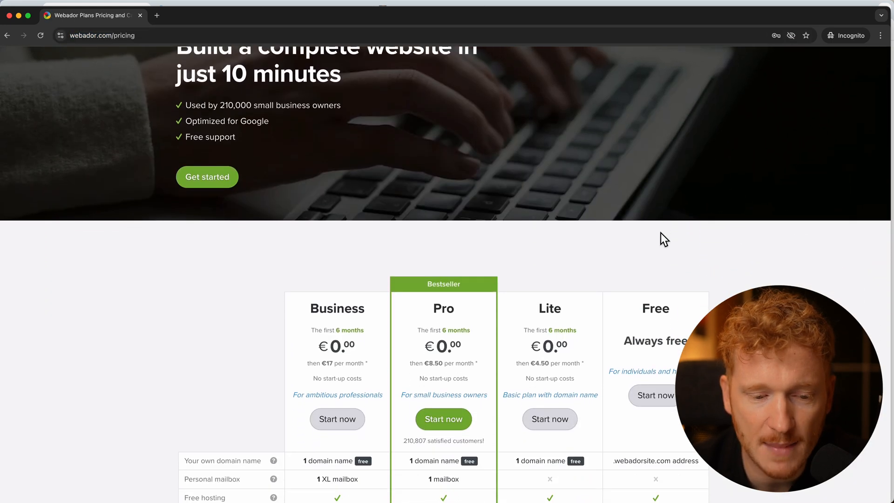
scroll("down", 3)
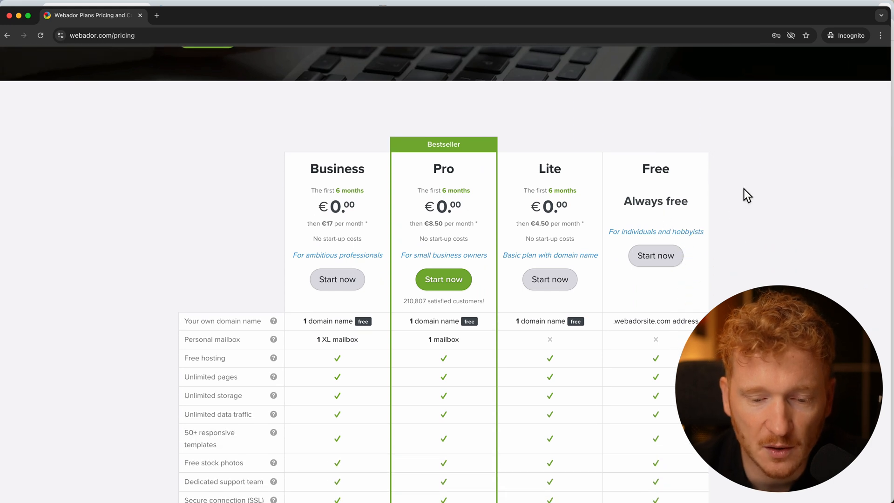
scroll("up", 3)
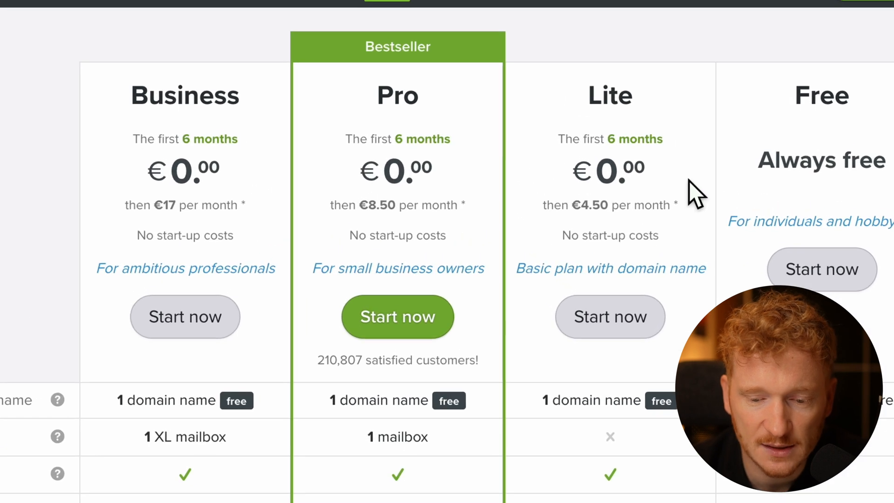
mouse_move(689, 255)
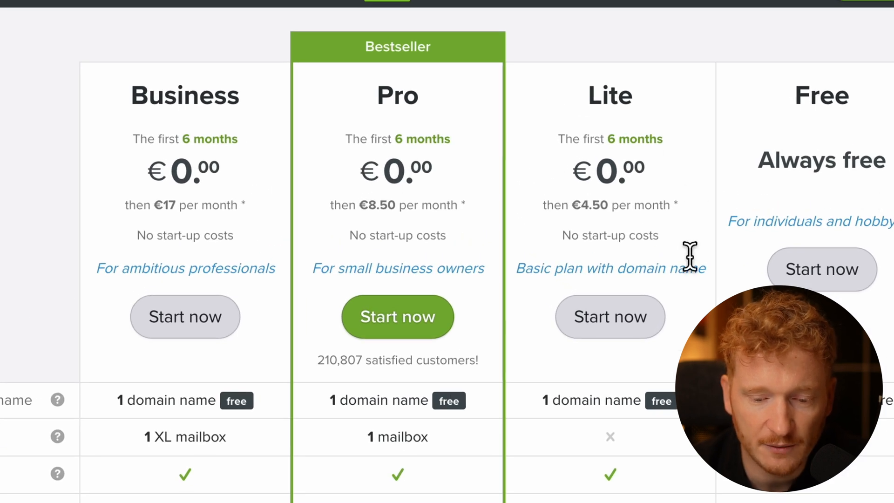
mouse_move(585, 214)
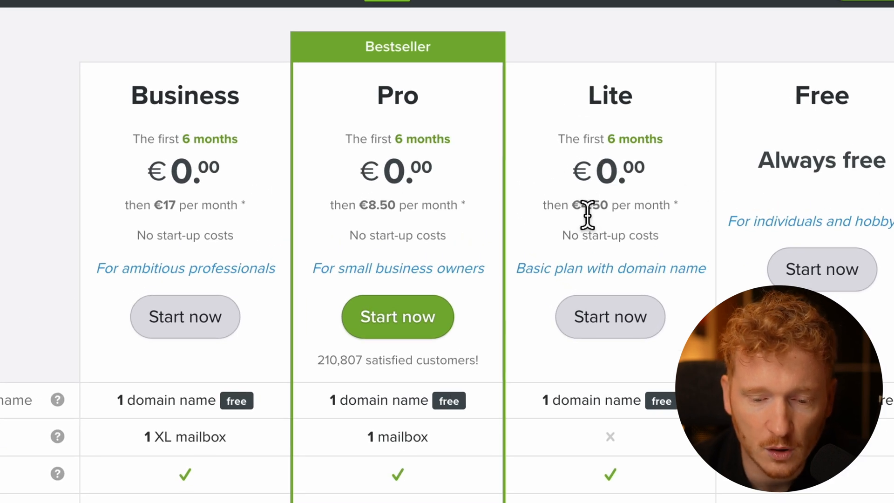
mouse_move(542, 425)
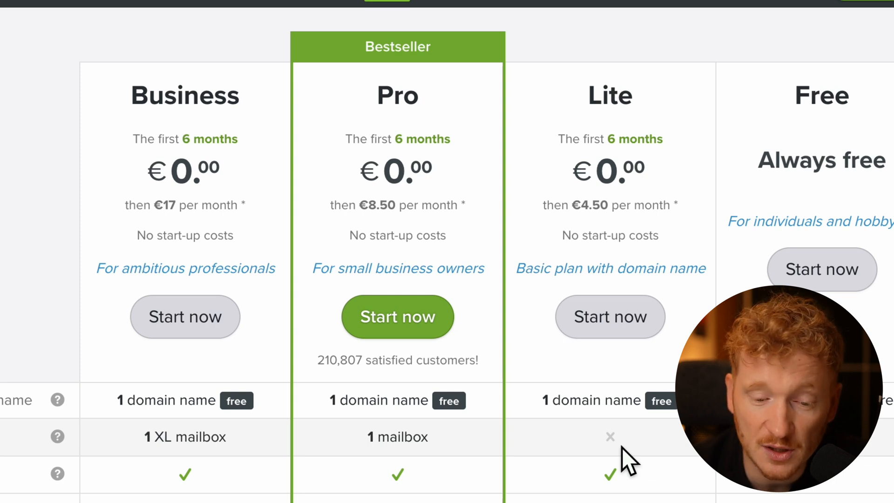
mouse_move(379, 94)
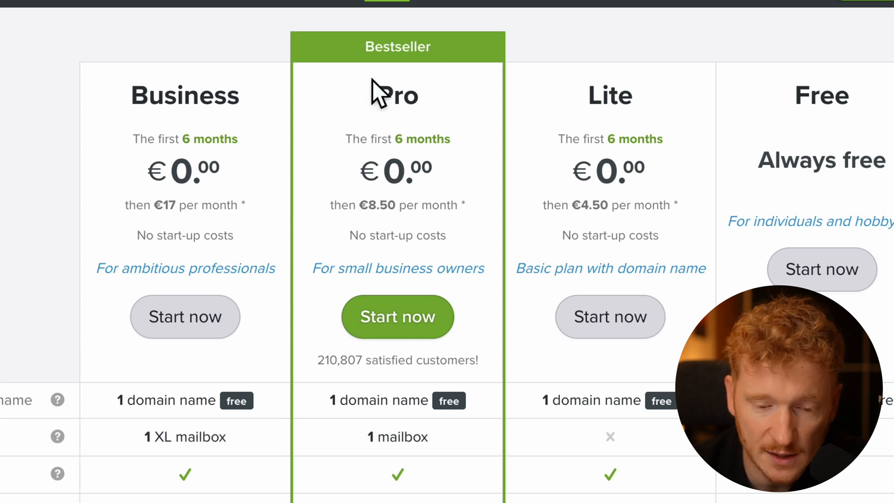
mouse_move(428, 94)
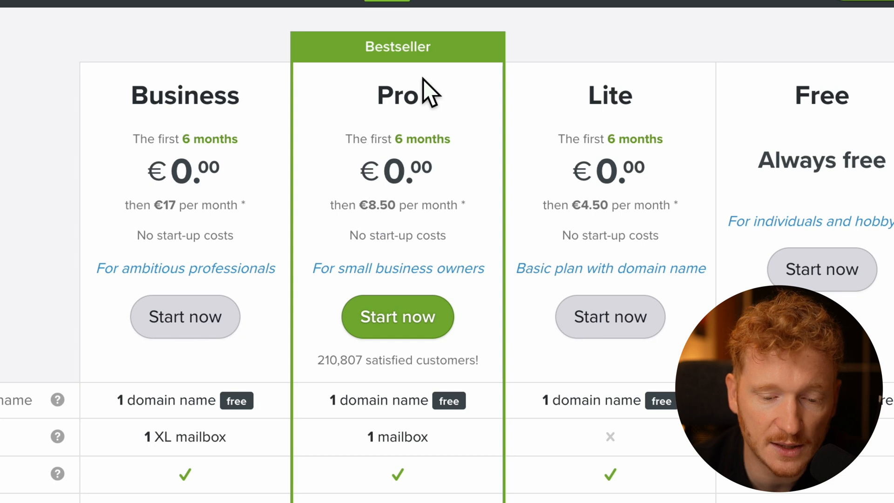
mouse_move(341, 143)
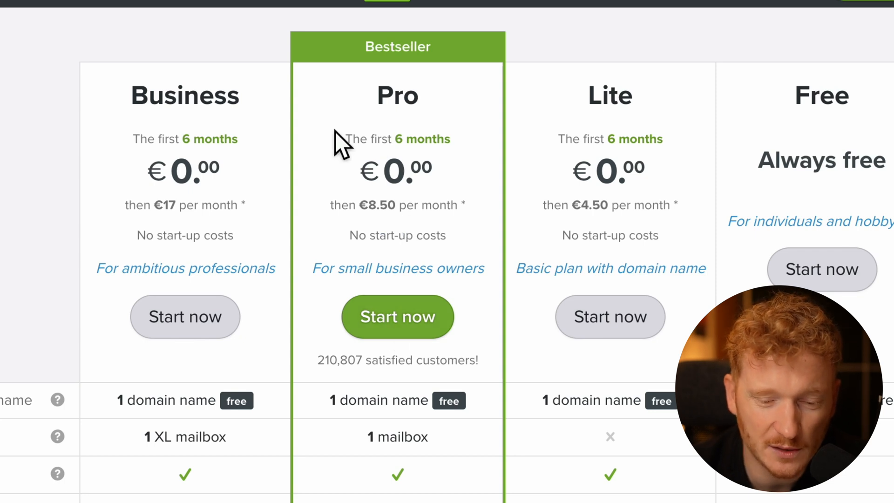
mouse_move(400, 234)
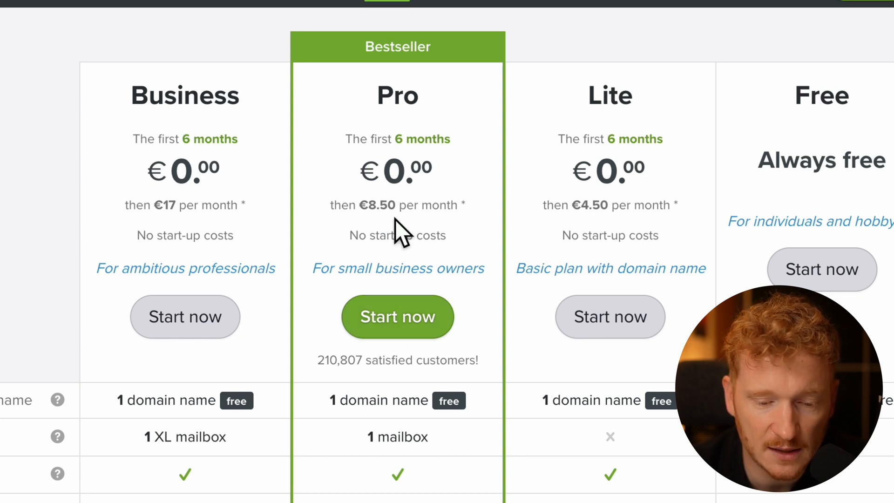
mouse_move(470, 220)
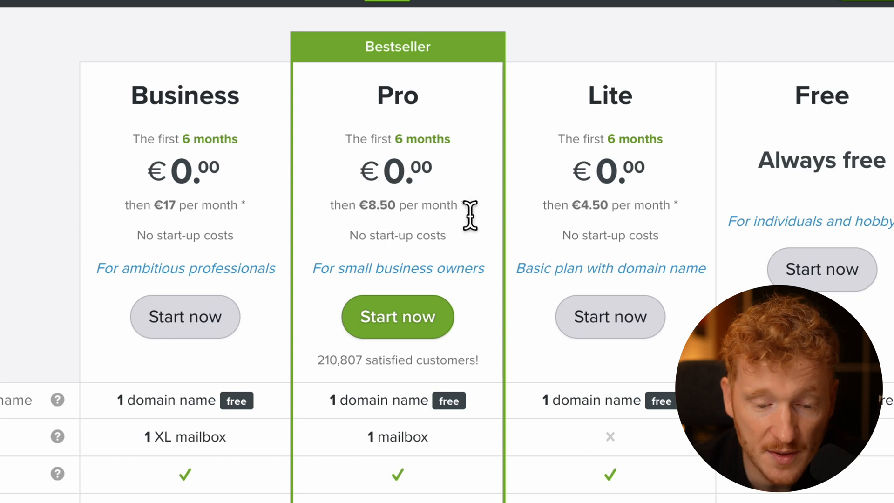
mouse_move(411, 239)
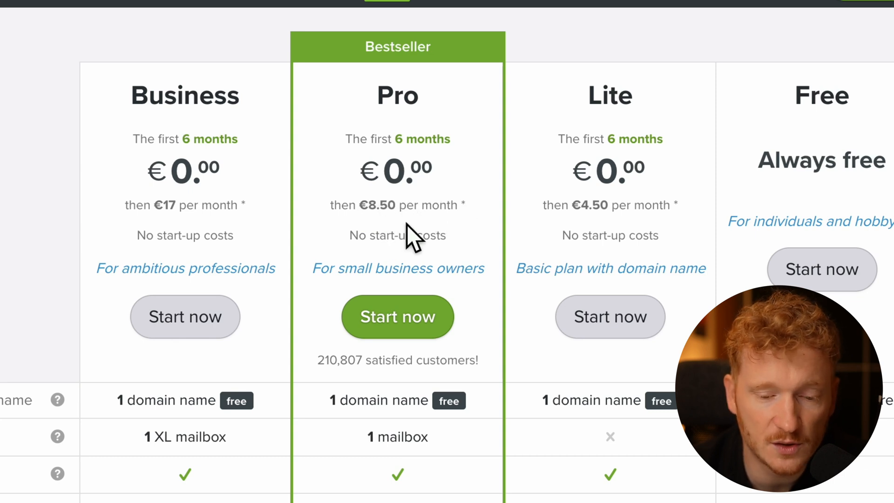
mouse_move(299, 148)
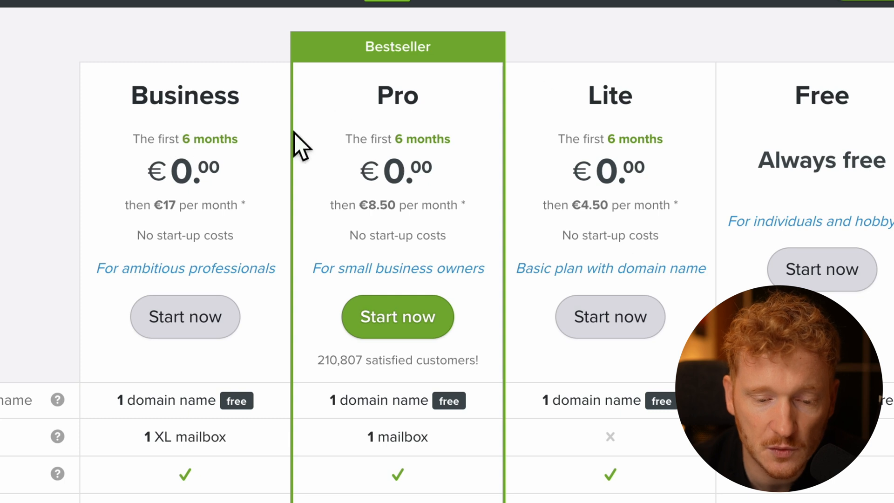
mouse_move(405, 148)
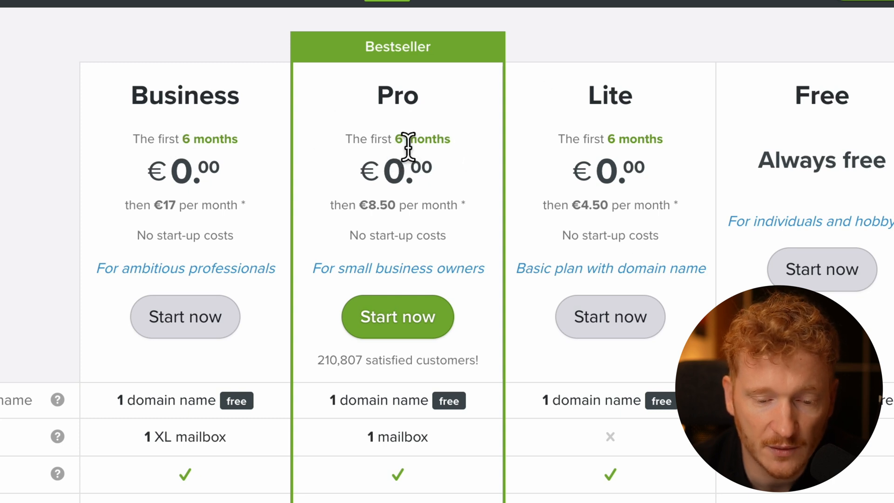
mouse_move(473, 156)
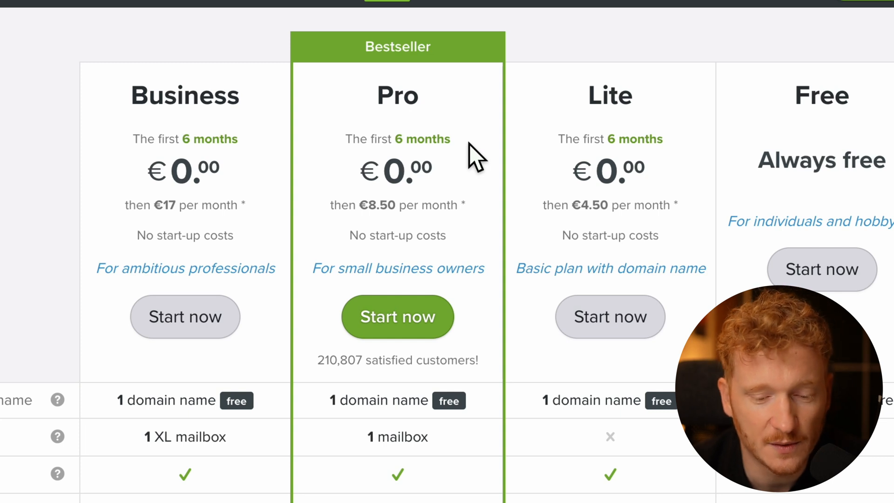
mouse_move(416, 441)
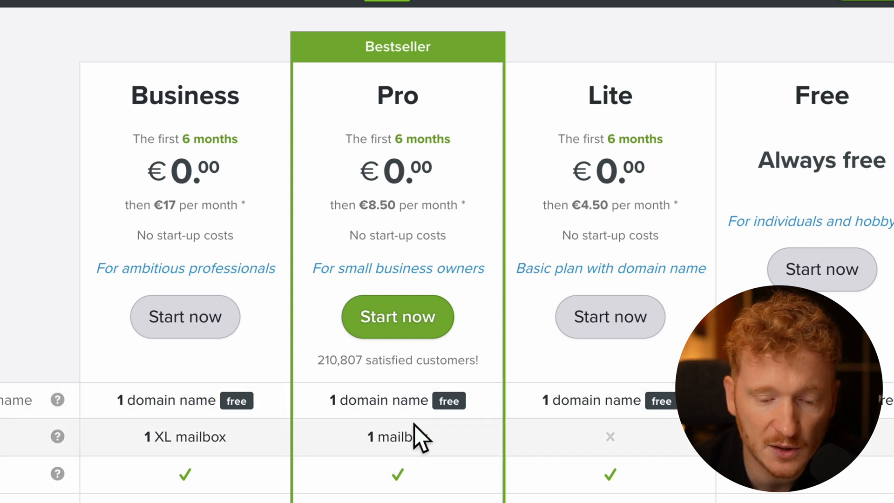
mouse_move(335, 461)
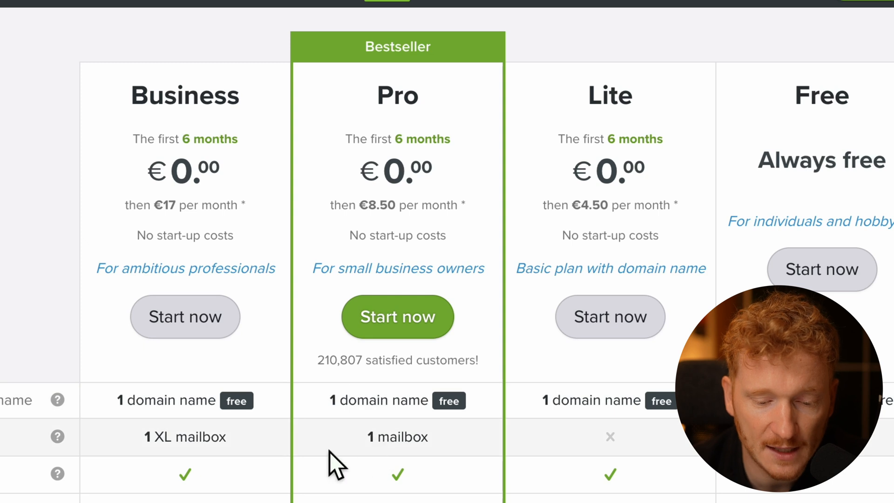
mouse_move(393, 476)
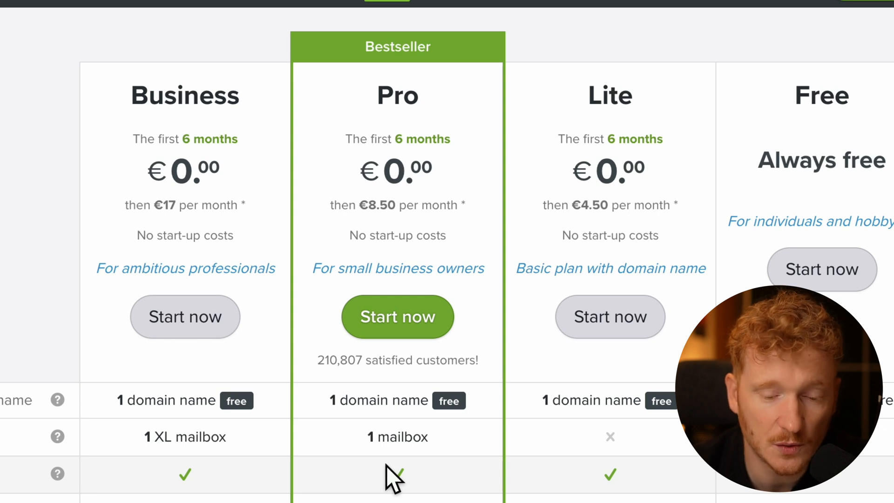
mouse_move(214, 97)
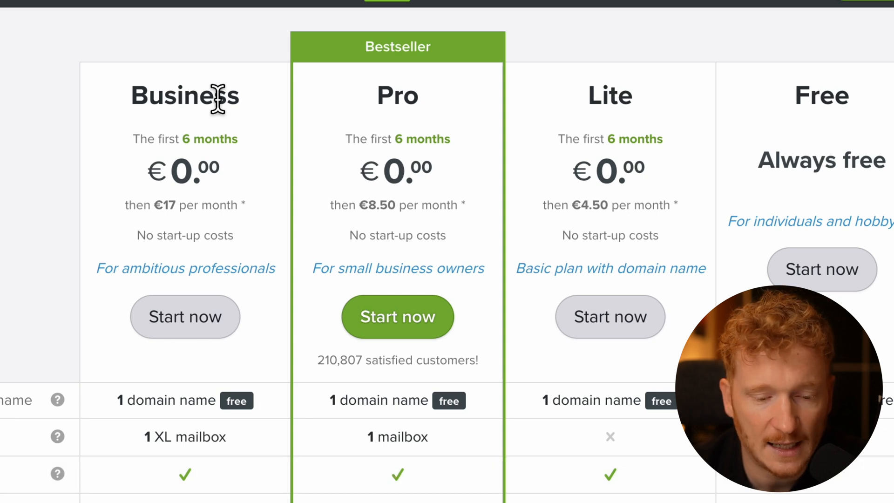
mouse_move(158, 441)
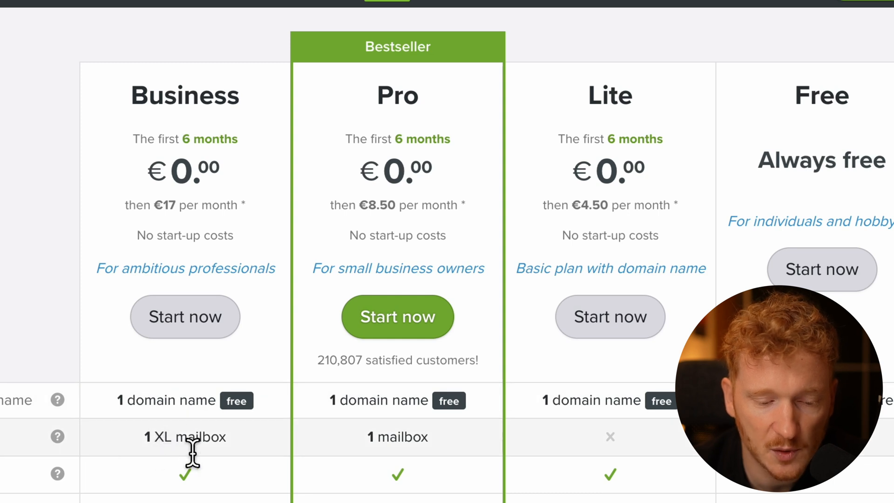
mouse_move(11, 410)
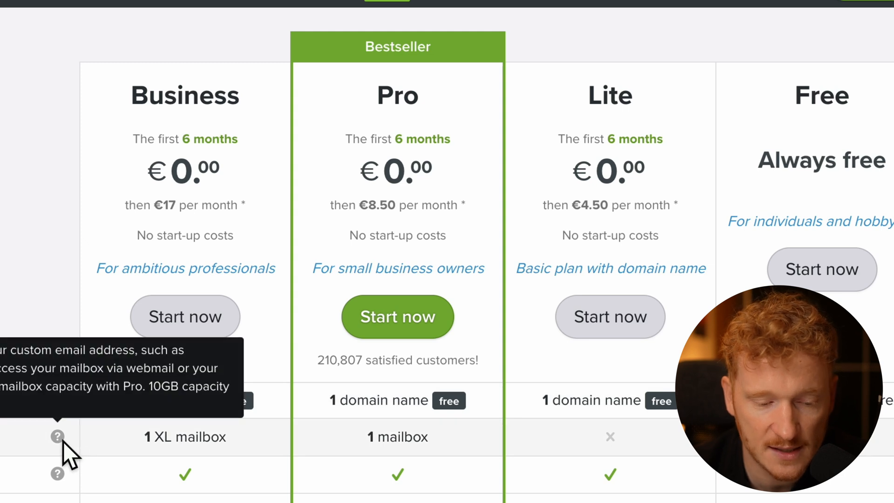
scroll("down", 3)
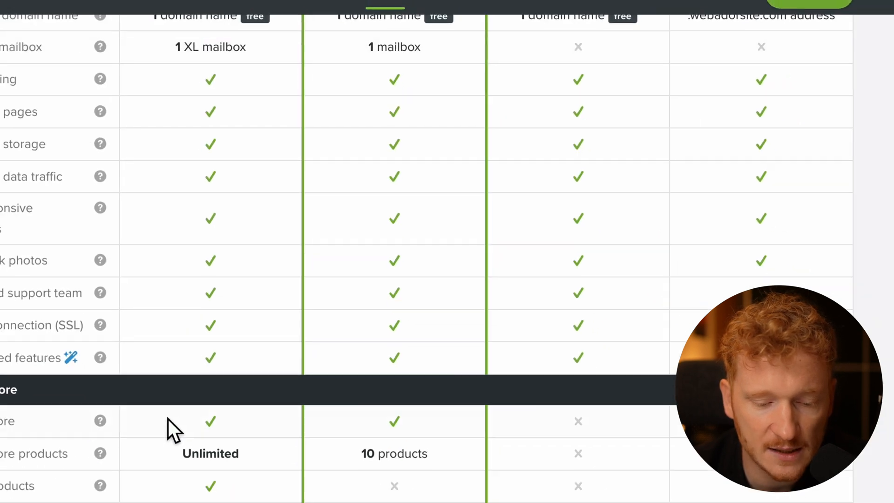
scroll("up", 3)
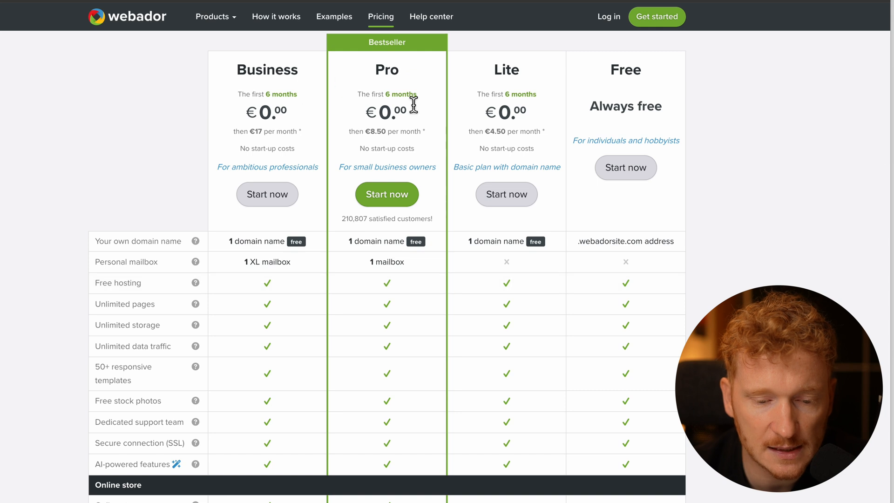
scroll("down", 3)
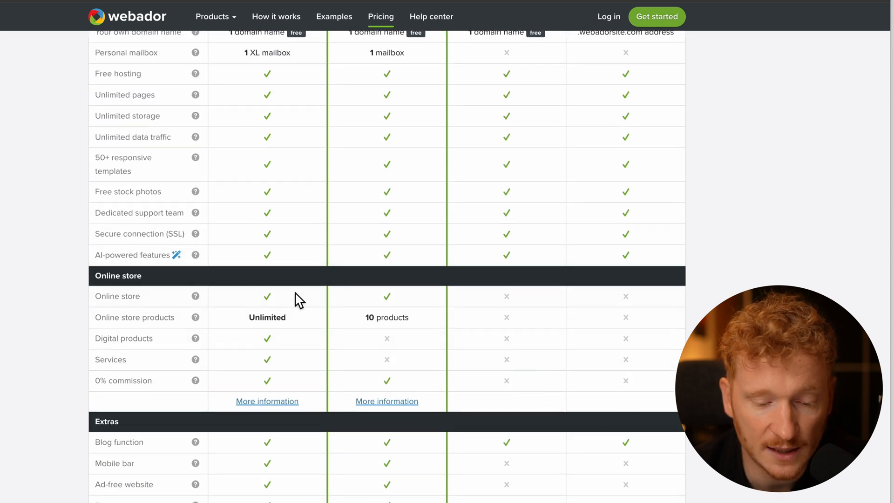
mouse_move(379, 339)
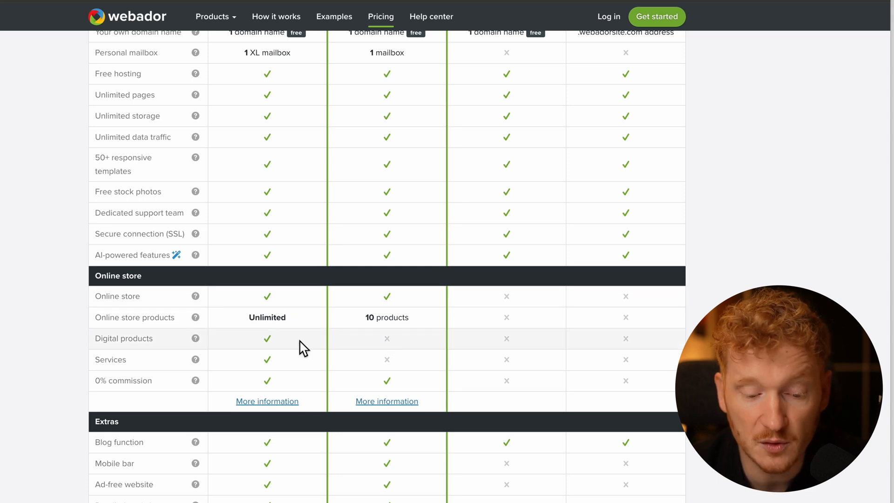
mouse_move(271, 275)
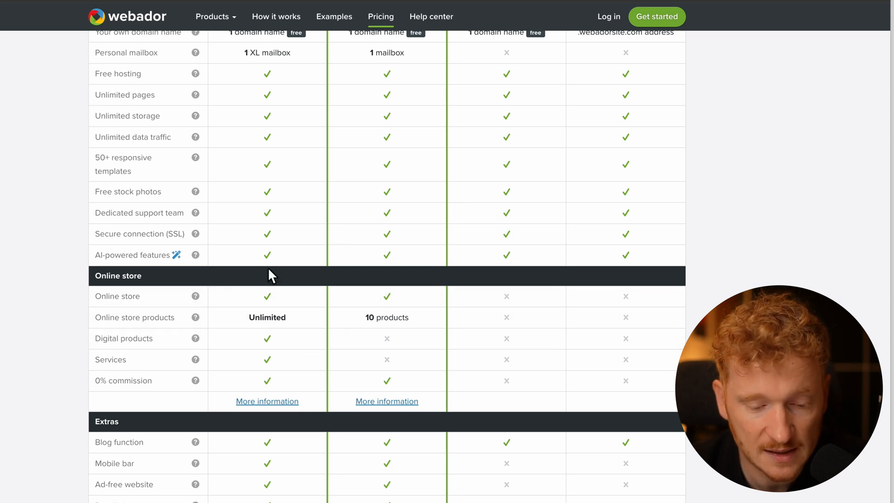
mouse_move(267, 336)
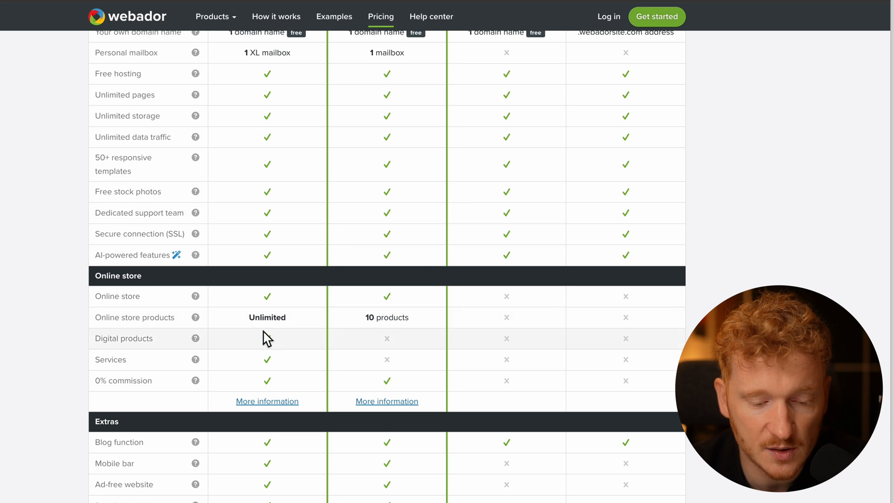
mouse_move(269, 363)
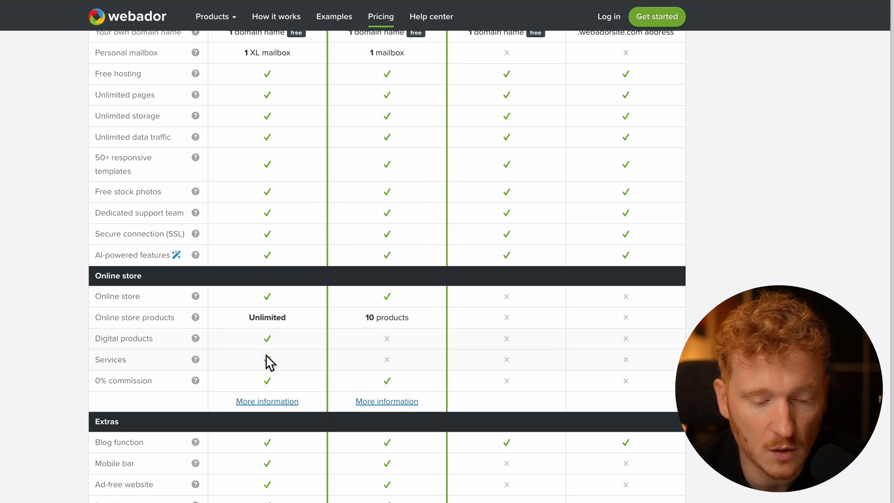
mouse_move(290, 339)
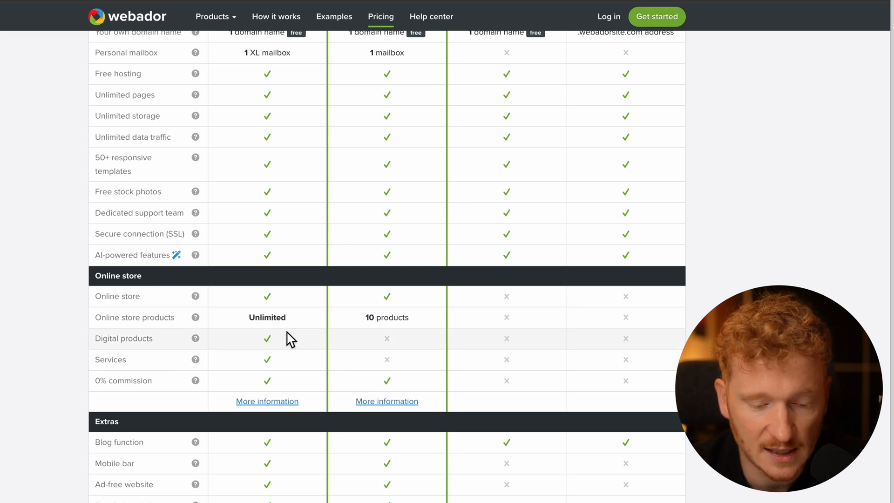
mouse_move(420, 368)
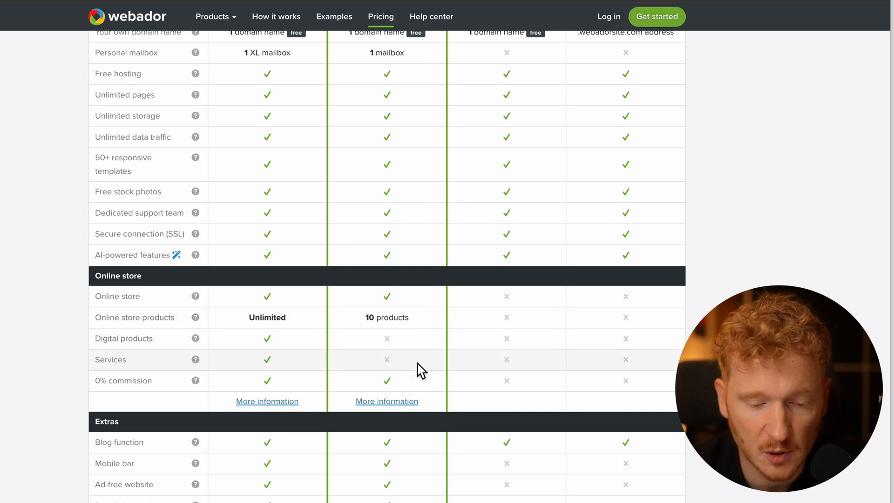
scroll("up", 3)
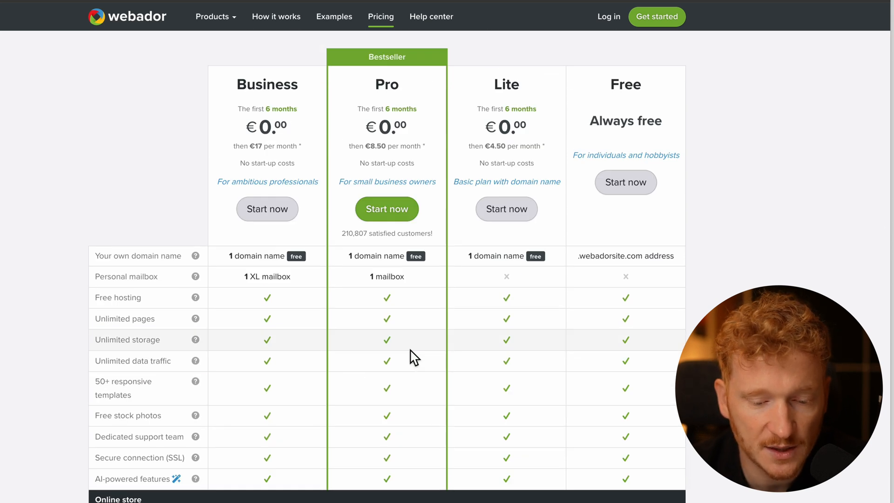
mouse_move(443, 269)
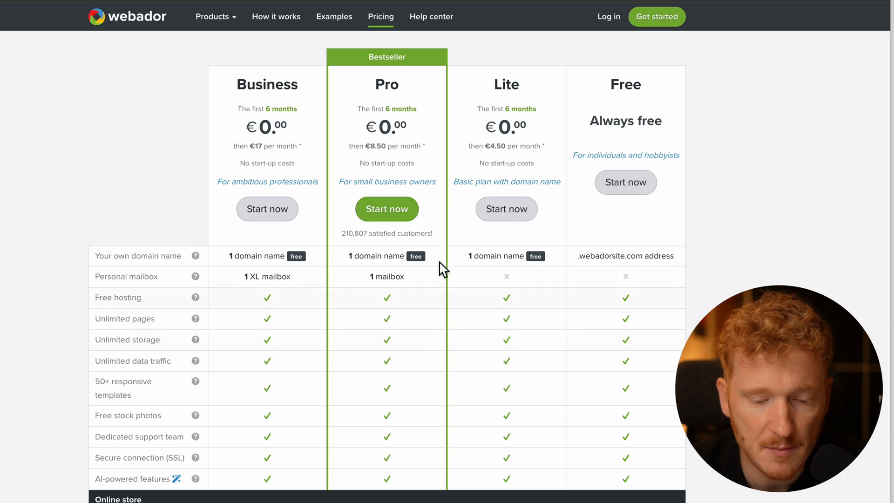
scroll("down", 3)
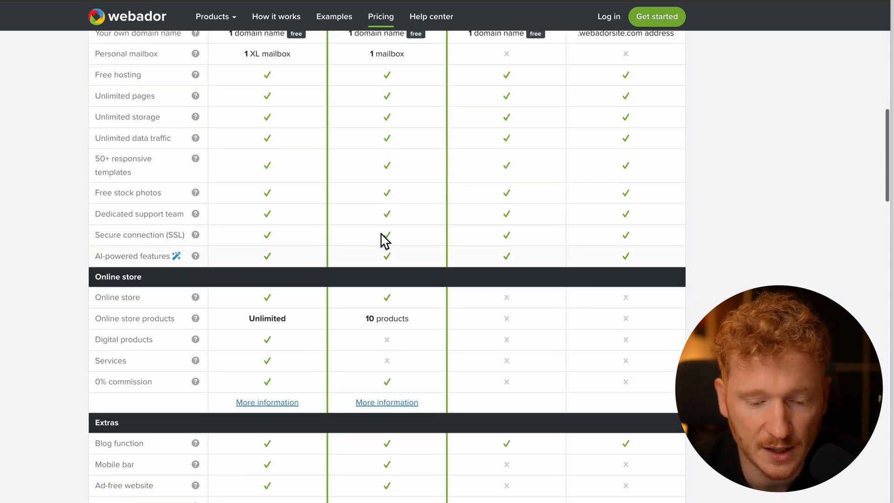
scroll("up", 3)
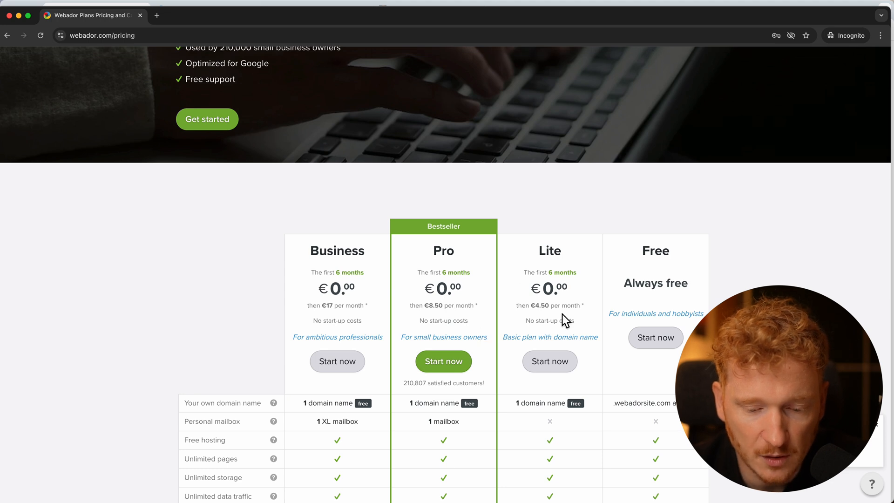
Begin free sign-up via Get started and choose Website as the site type
scroll("up", 3)
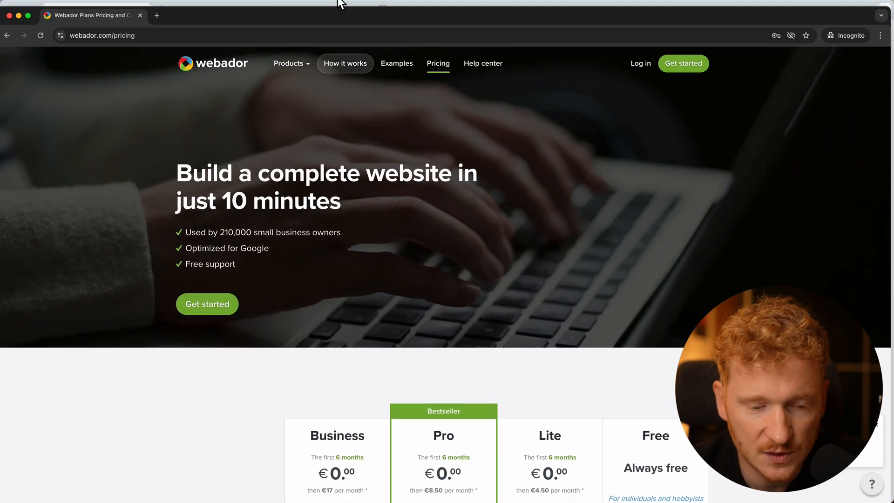
mouse_move(227, 323)
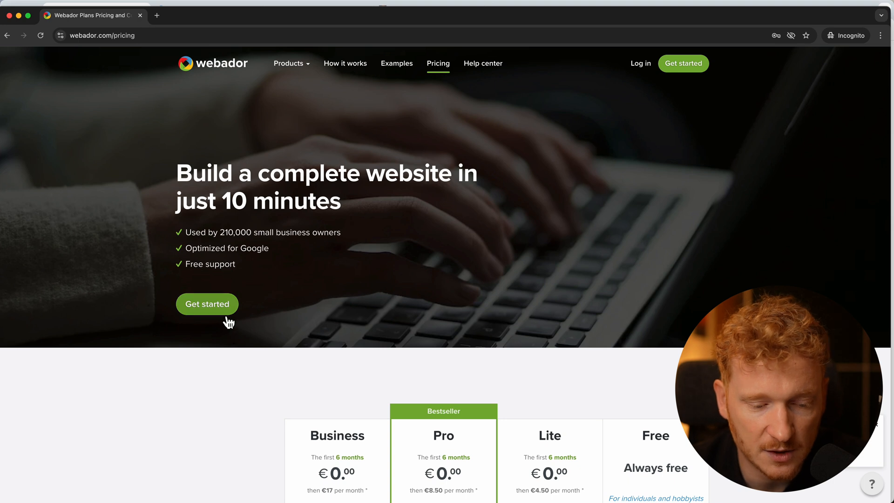
left_click(206, 304)
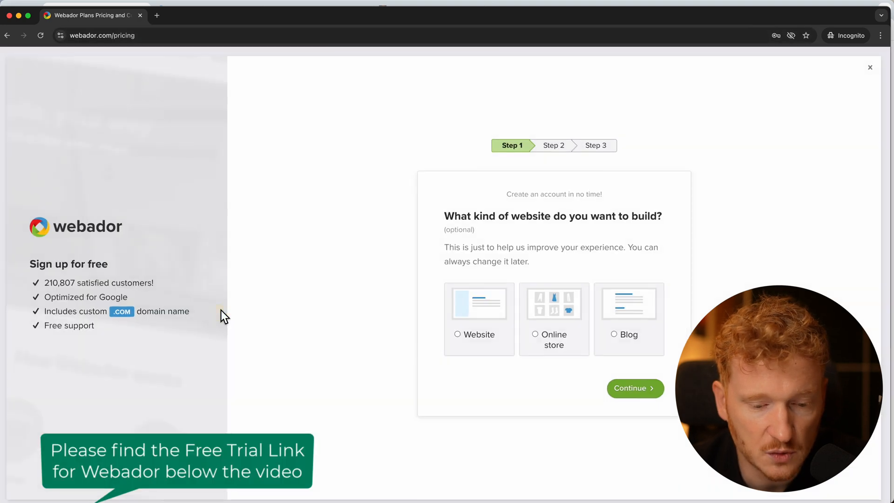
mouse_move(639, 302)
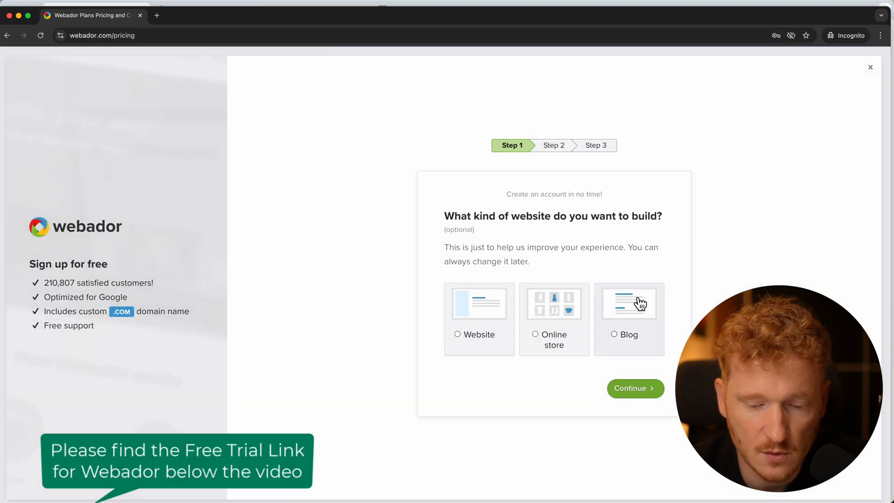
left_click(479, 320)
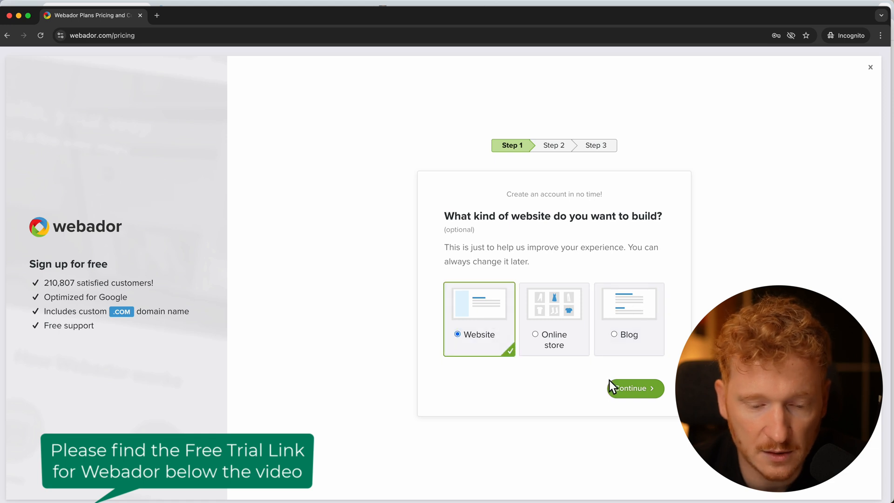
mouse_move(46, 27)
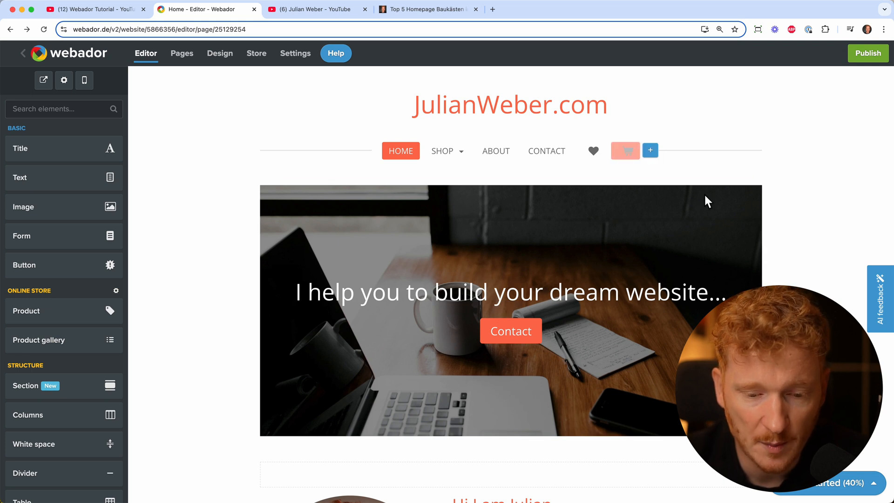
scroll("down", 3)
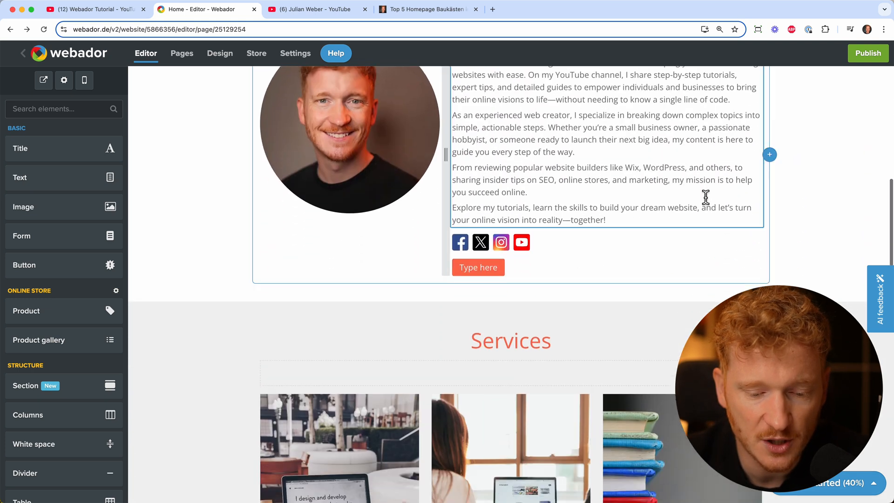
scroll("down", 3)
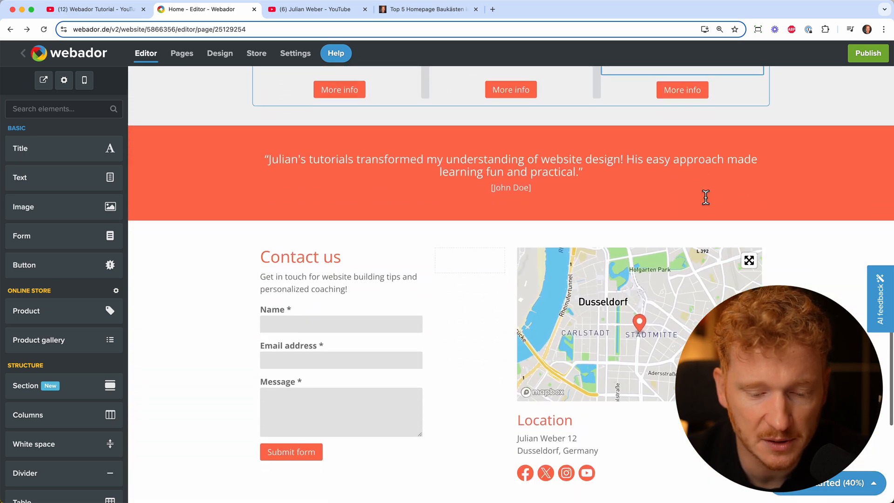
scroll("up", 3)
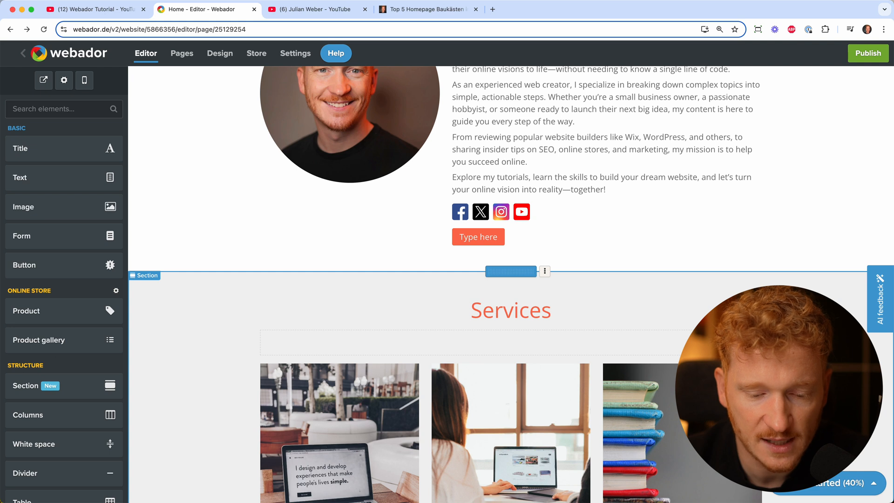
mouse_move(109, 385)
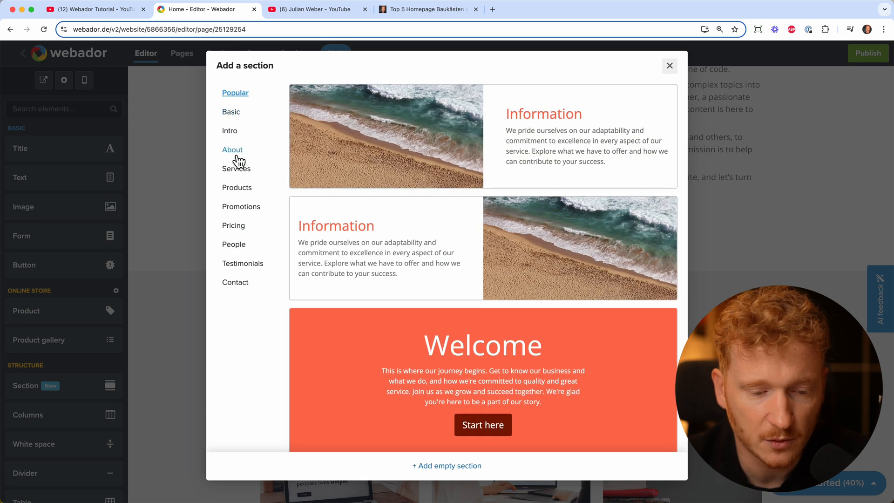
Browse the Services, product, pricing, team, testimonial and contact section layouts, adding none
left_click(235, 168)
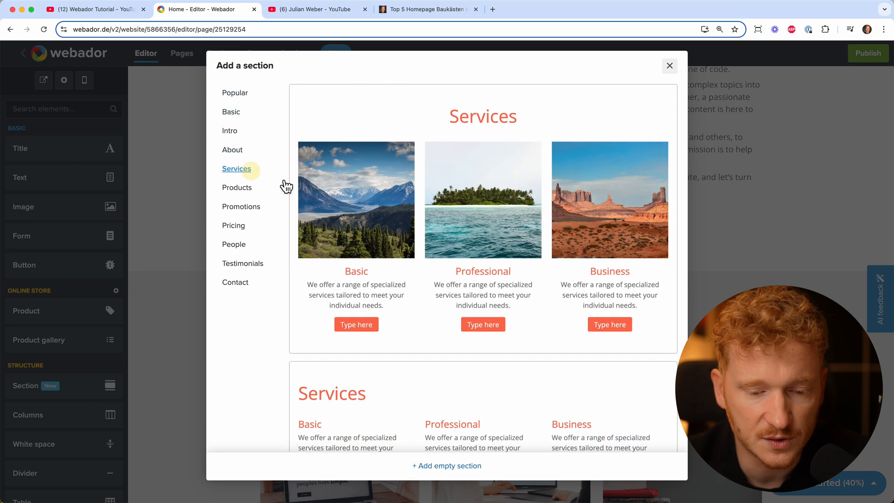
left_click(236, 187)
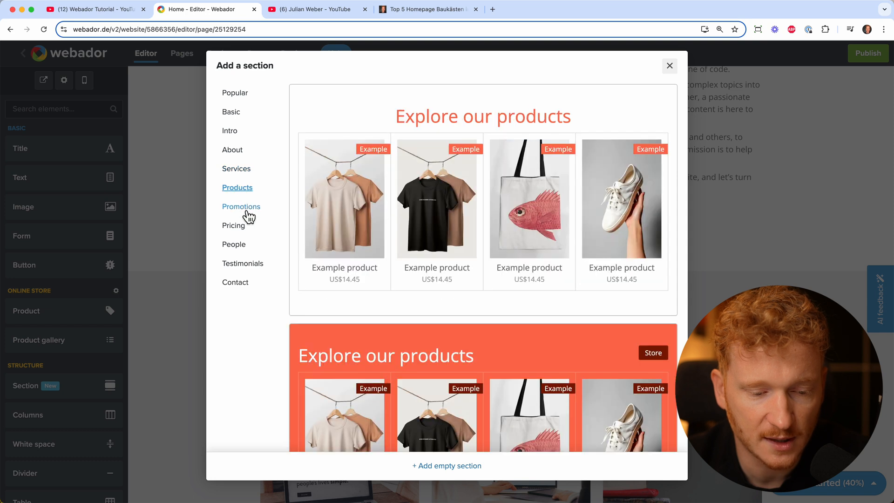
left_click(233, 225)
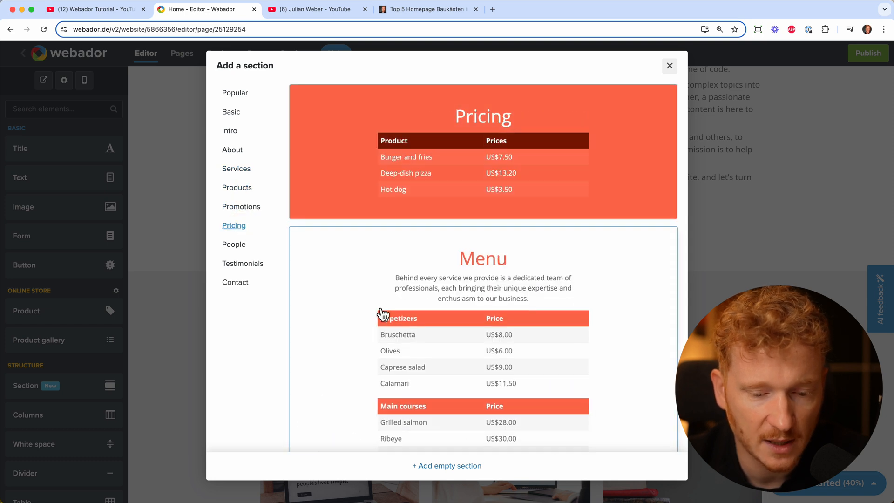
left_click(233, 244)
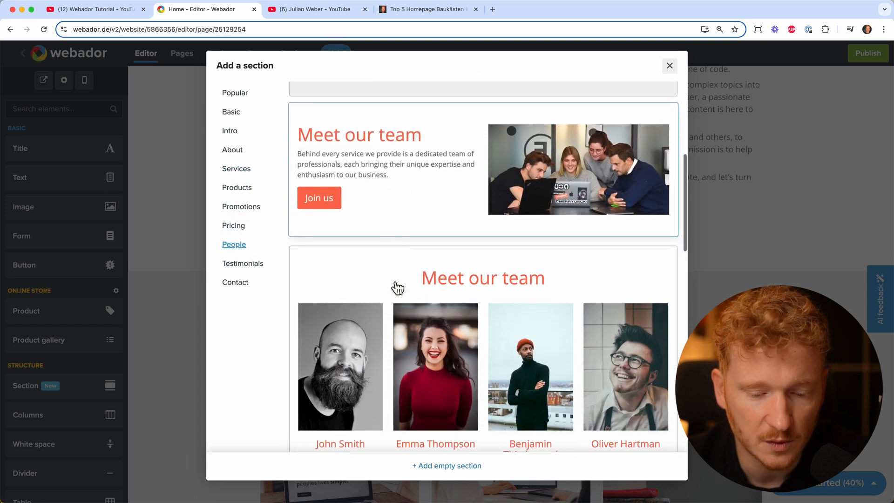
scroll("down", 3)
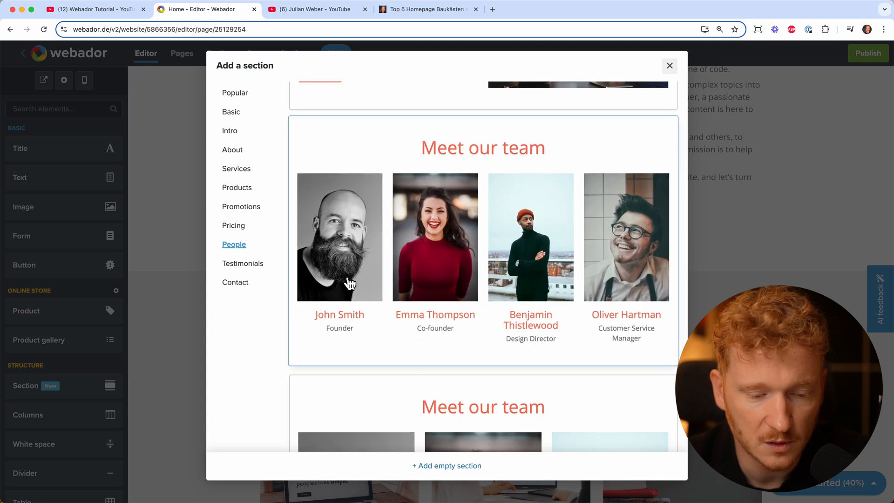
left_click(242, 263)
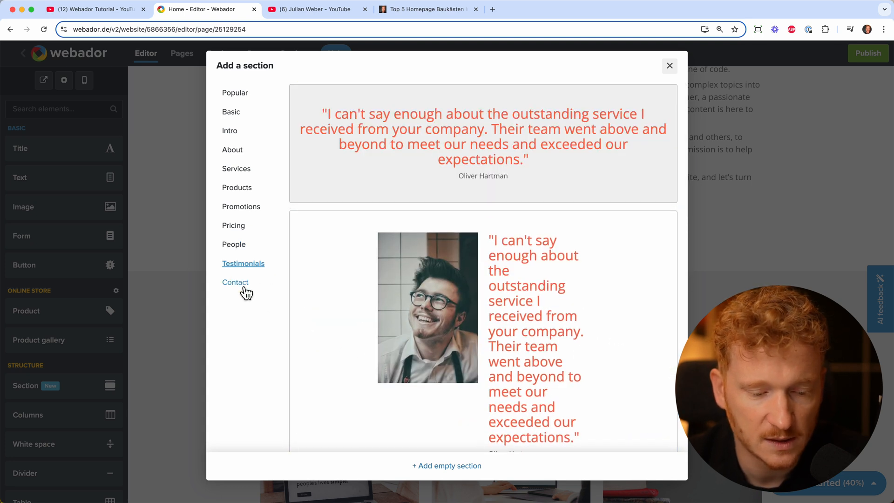
left_click(234, 281)
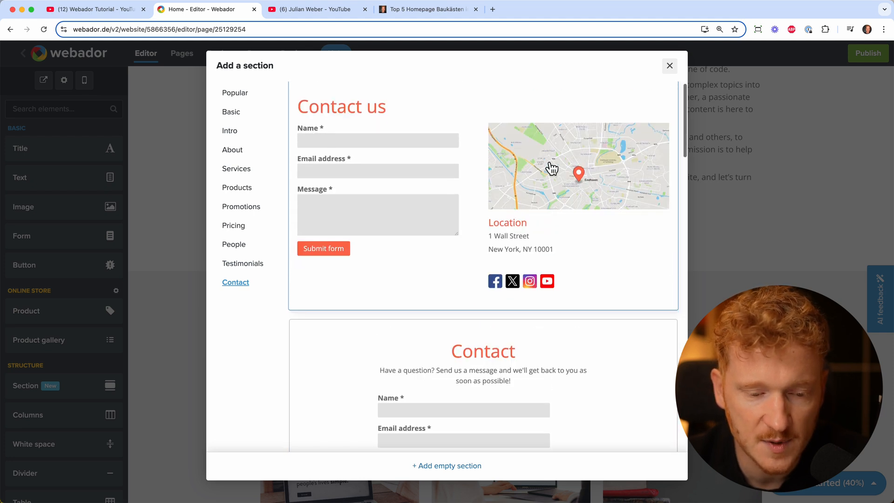
left_click(669, 65)
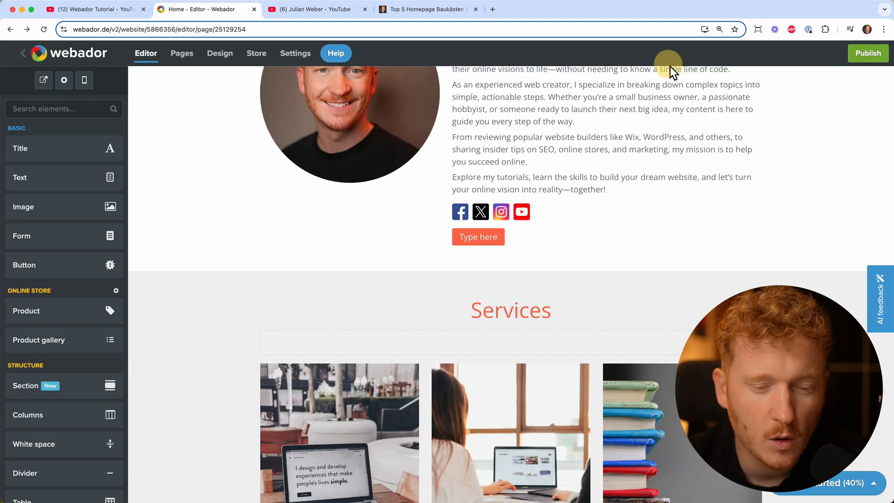
Scroll the elements sidebar down through the Structure elements to the Extras
scroll("down", 3)
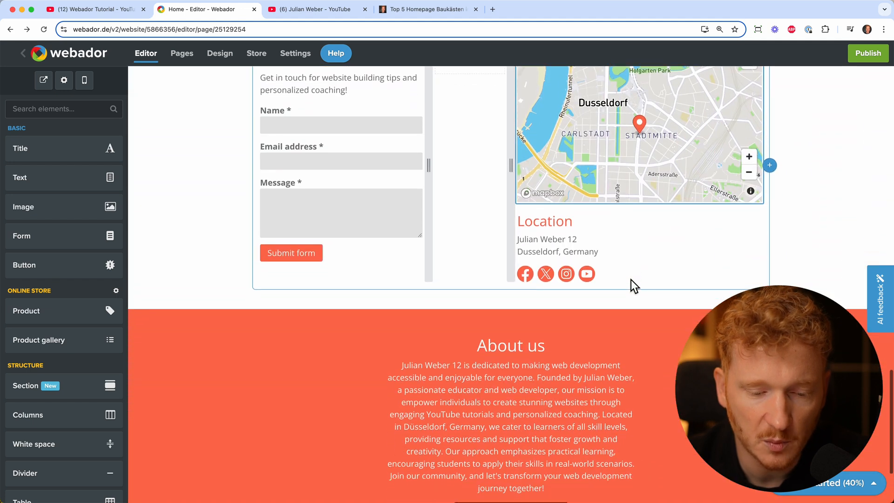
scroll("down", 3)
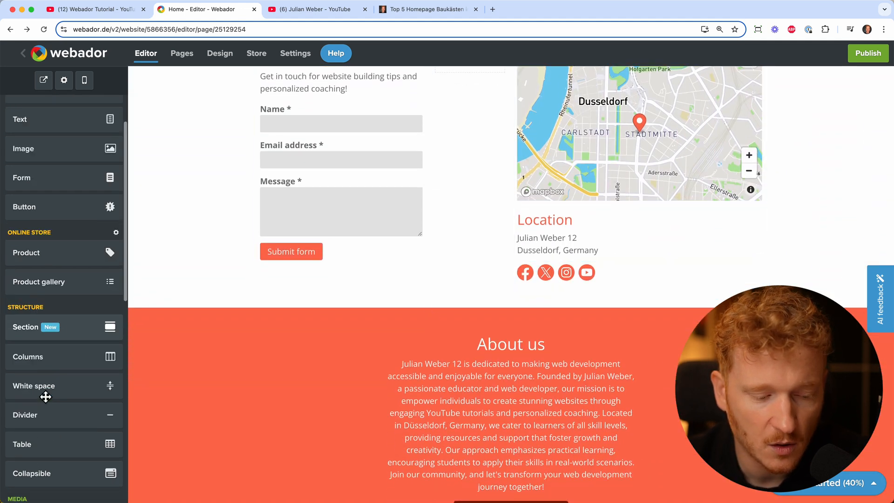
scroll("down", 3)
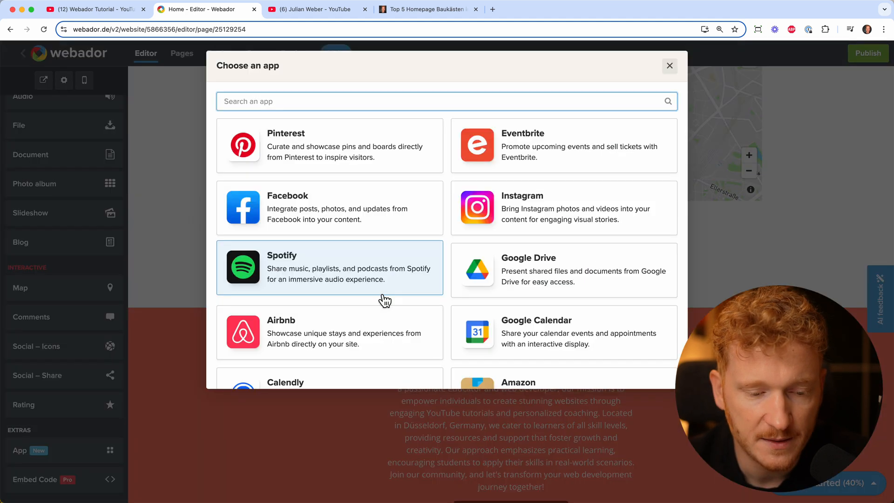
mouse_move(546, 215)
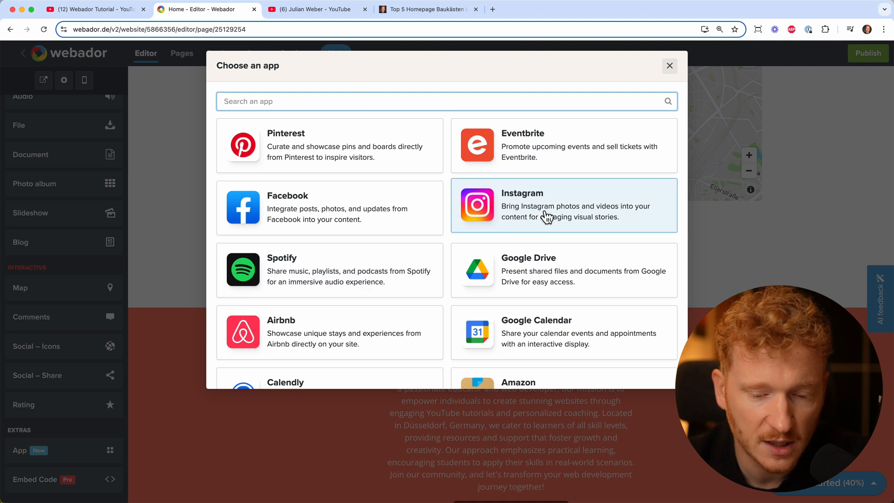
mouse_move(615, 218)
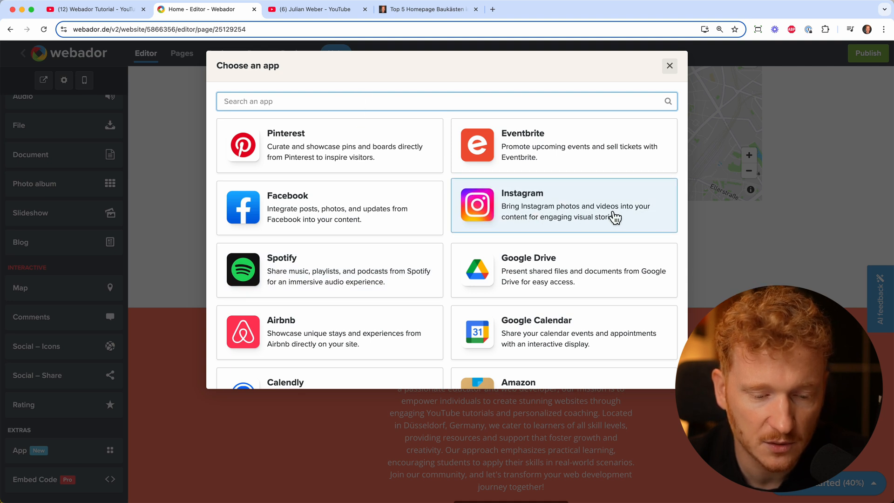
mouse_move(348, 282)
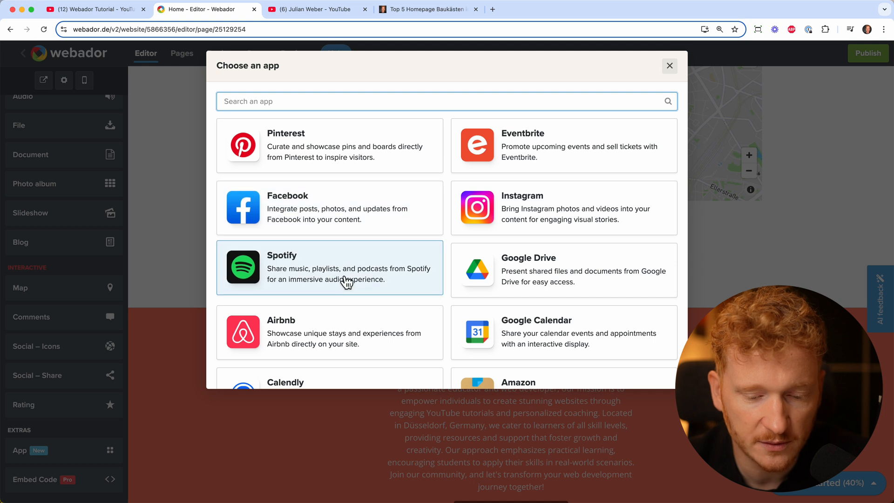
Scroll the Choose an app list from Pinterest down to GoFundMe and back to the top
scroll("down", 3)
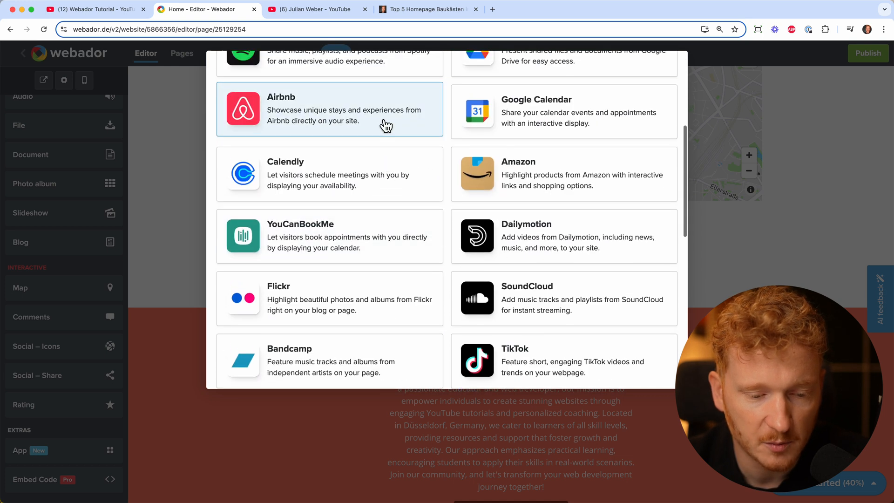
scroll("down", 3)
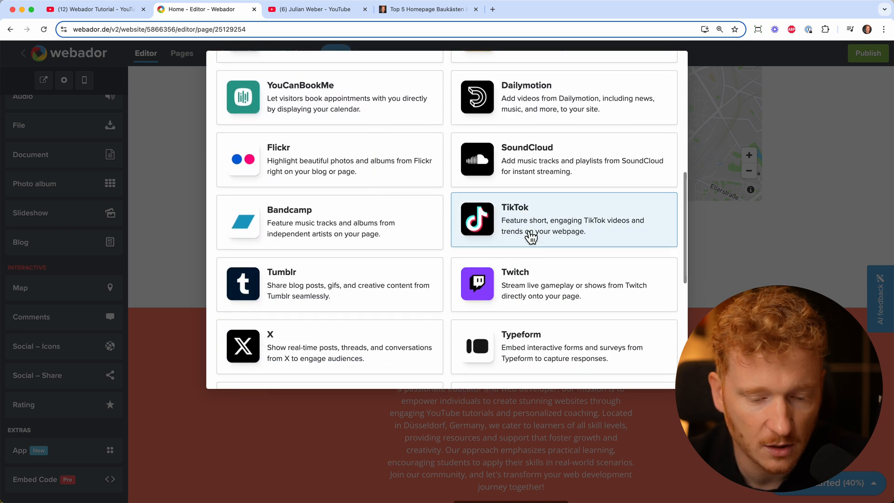
scroll("up", 3)
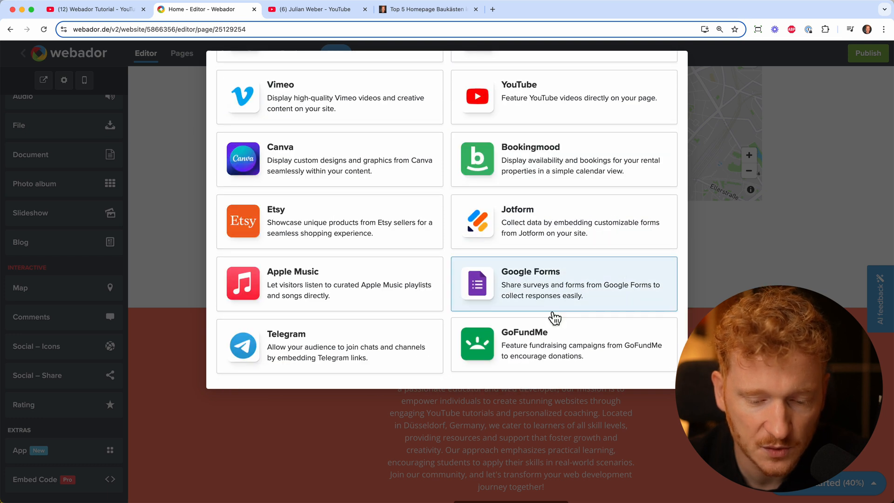
mouse_move(545, 328)
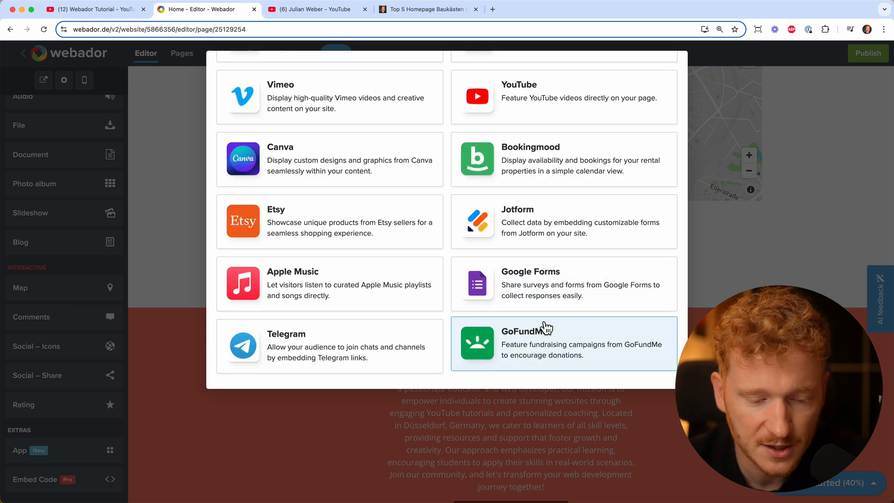
scroll("up", 3)
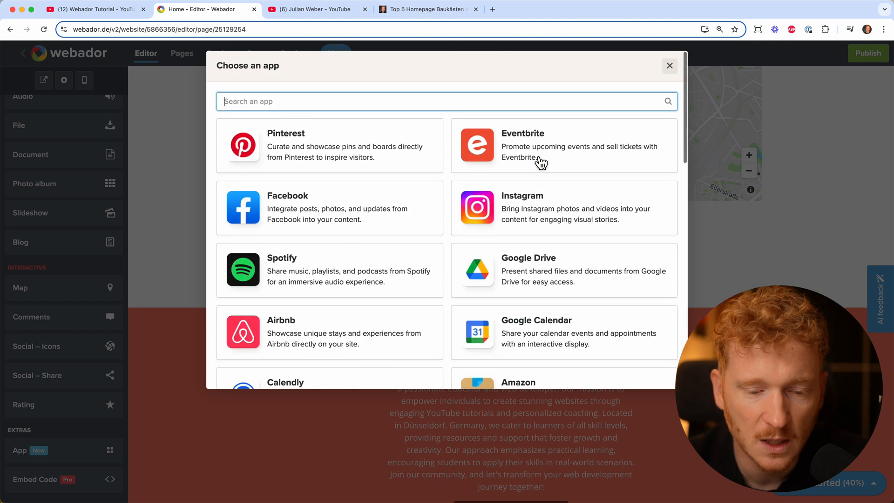
mouse_move(670, 65)
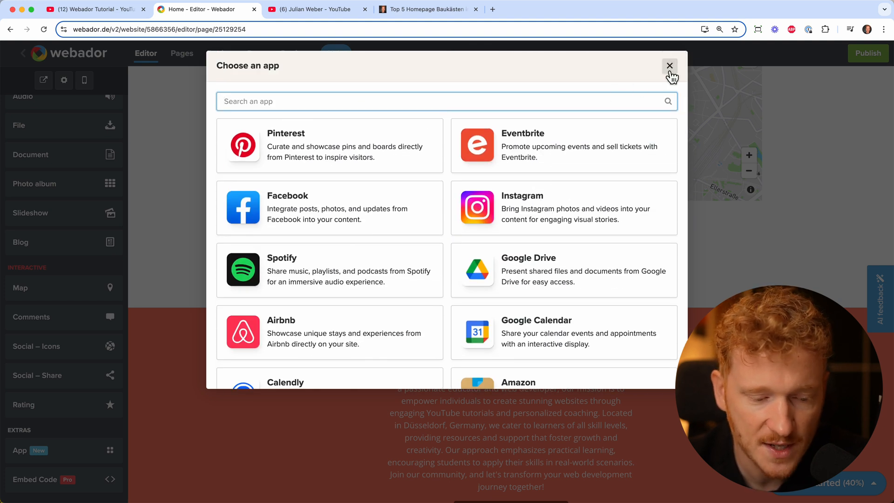
View the About page and the Pages list (Home, Shop, About, Contact), dismissing Add new page
left_click(669, 66)
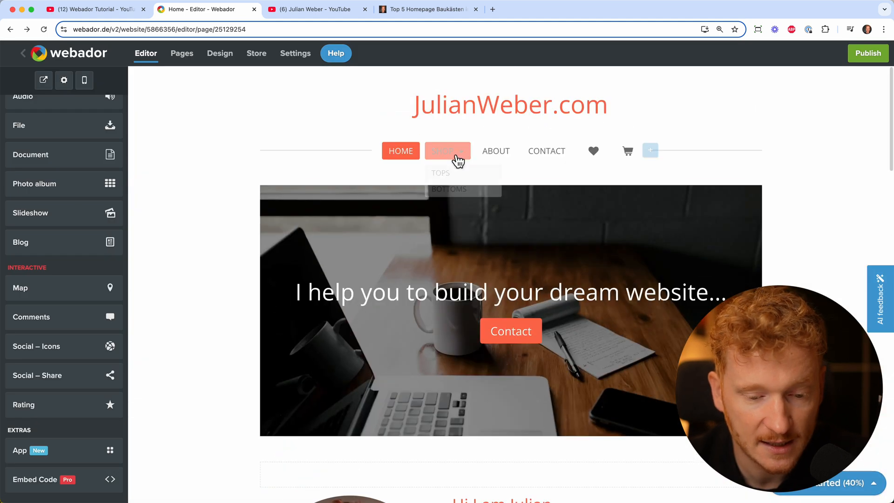
left_click(494, 151)
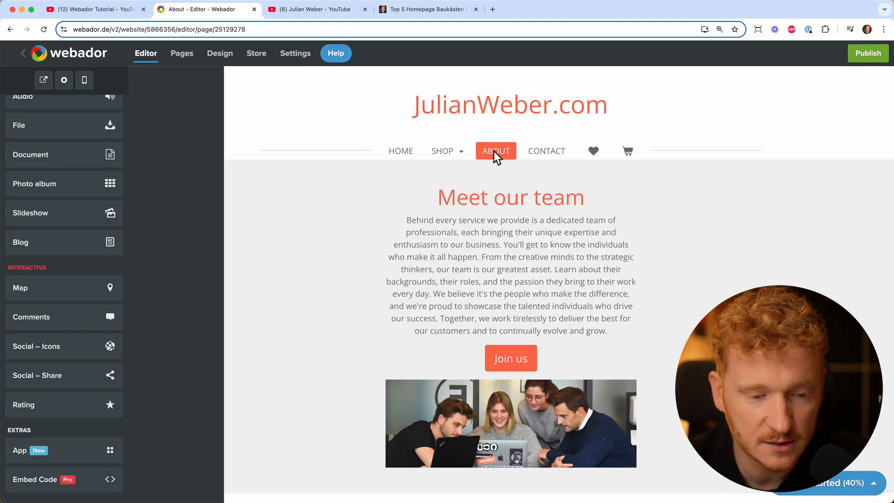
left_click(182, 53)
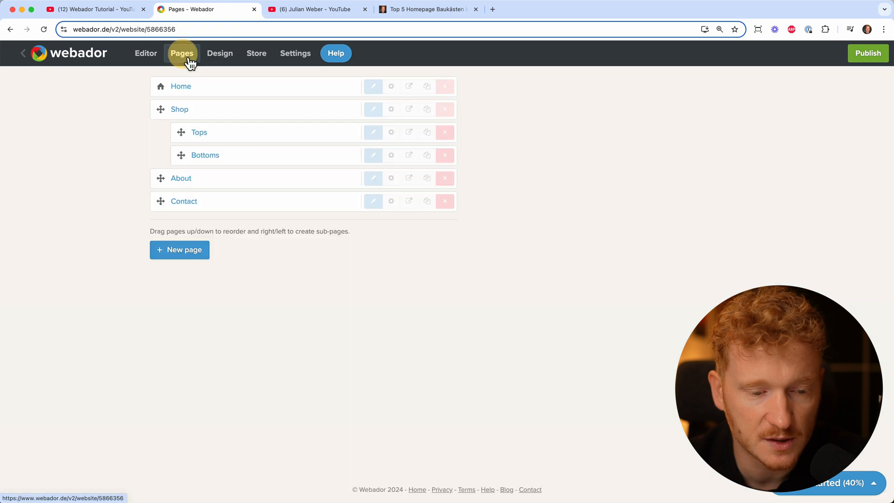
left_click(178, 250)
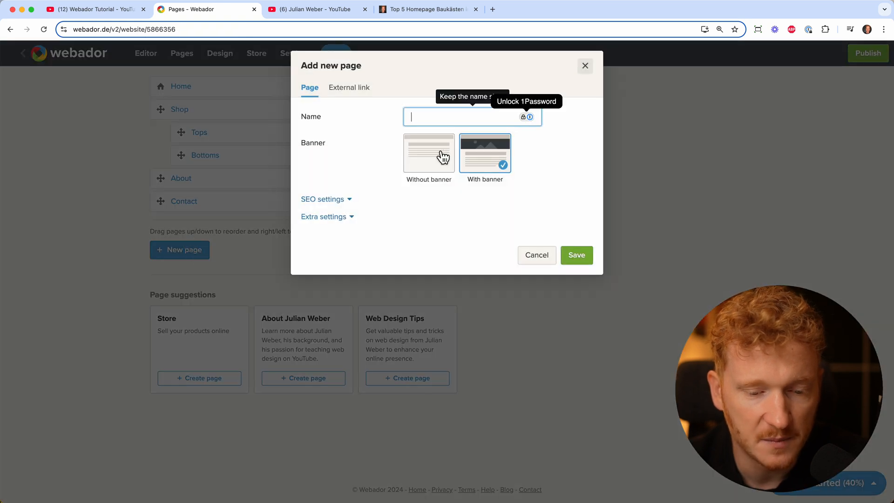
mouse_move(584, 66)
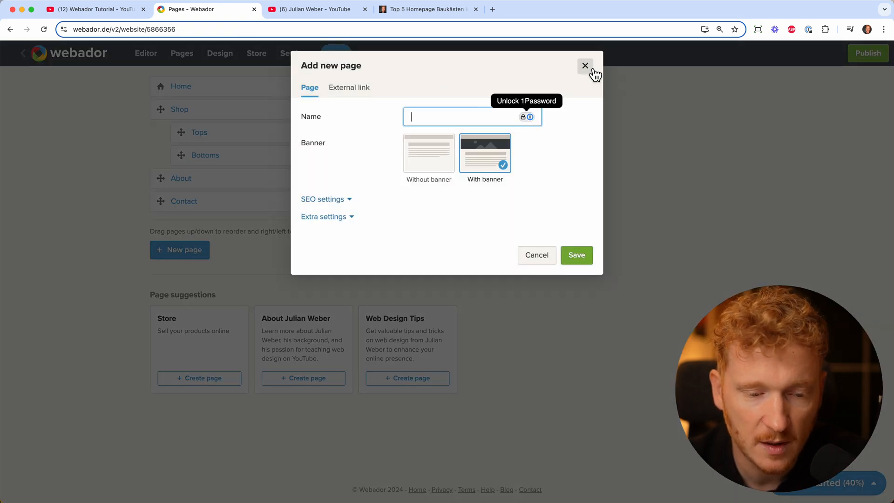
left_click(585, 66)
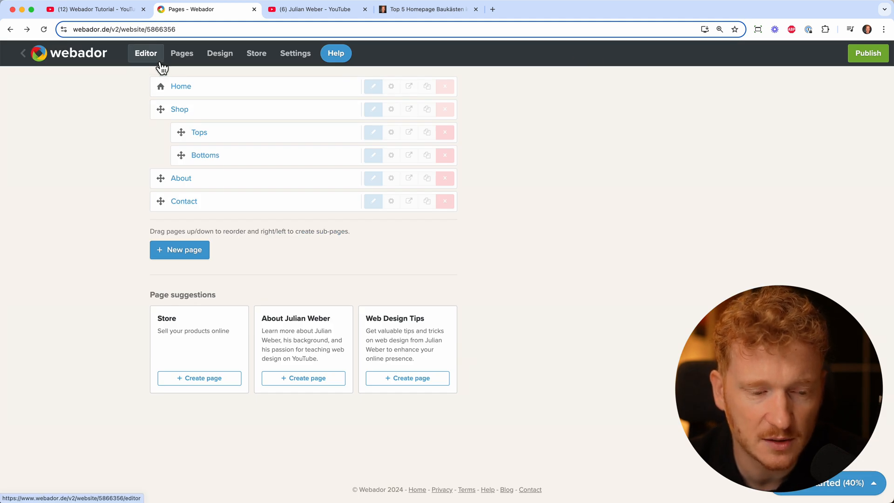
Review the About page's team and Our Office sections and select the introduction text block
left_click(372, 178)
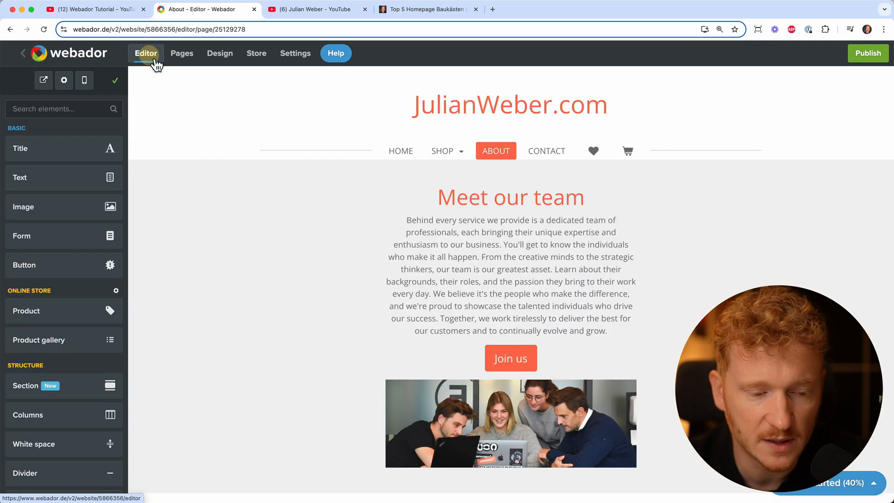
mouse_move(67, 247)
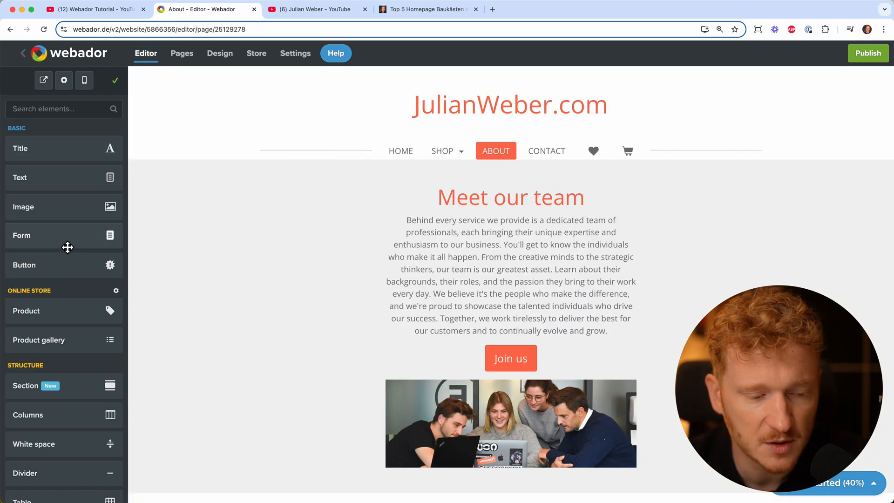
scroll("down", 3)
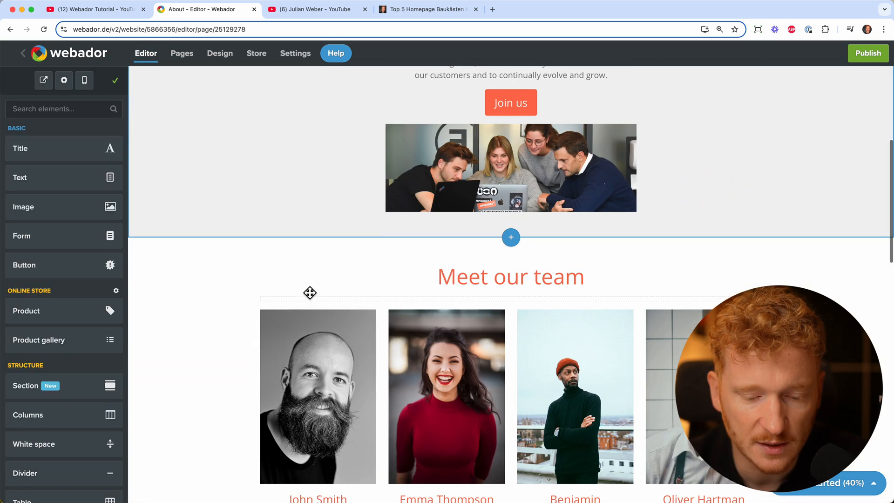
scroll("down", 3)
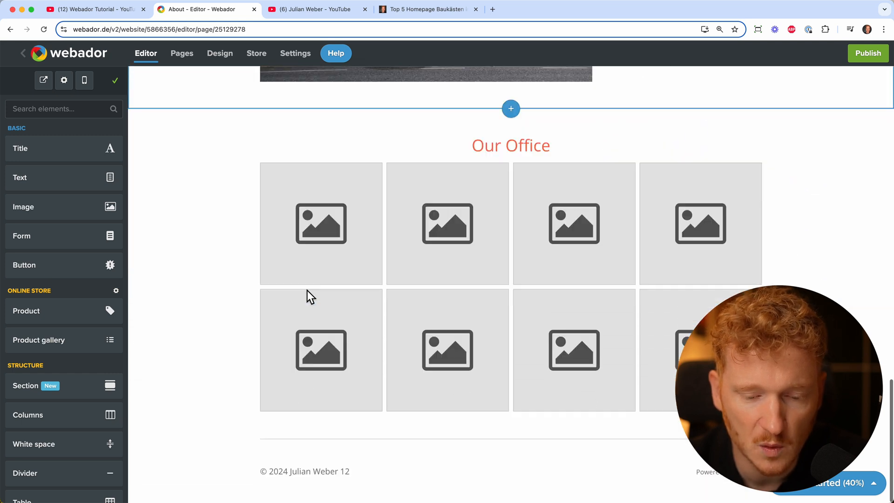
scroll("up", 3)
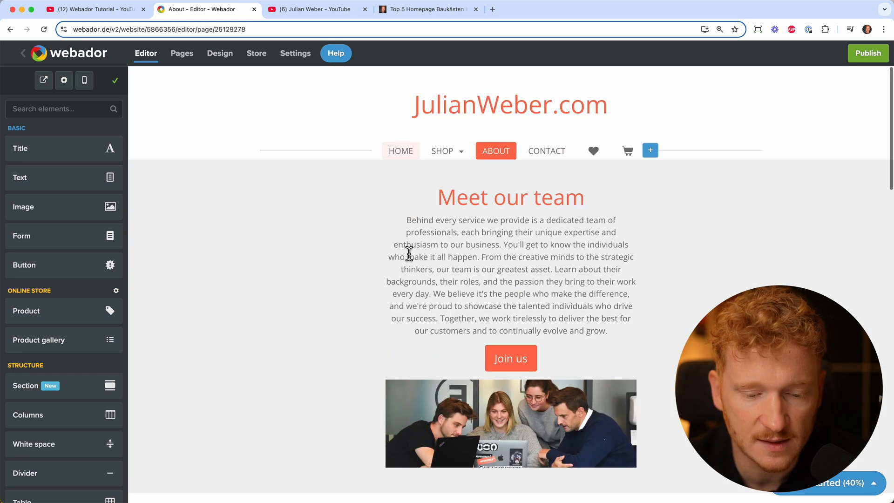
left_click(510, 275)
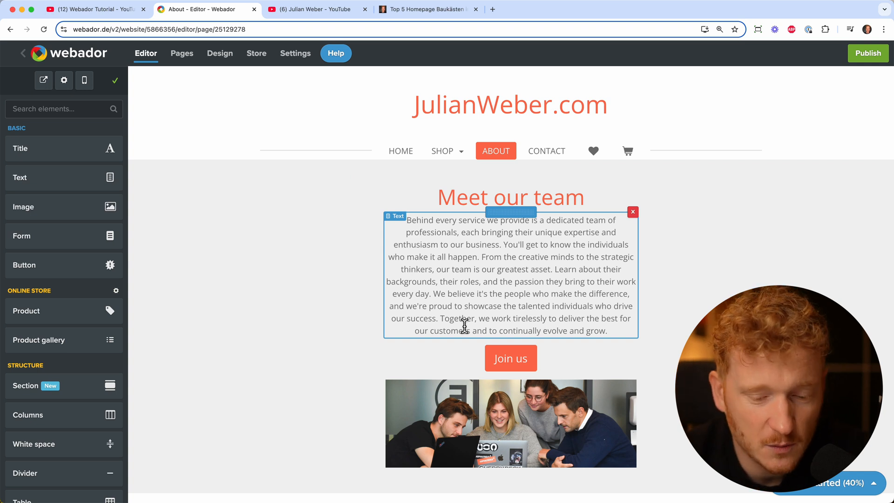
scroll("down", 3)
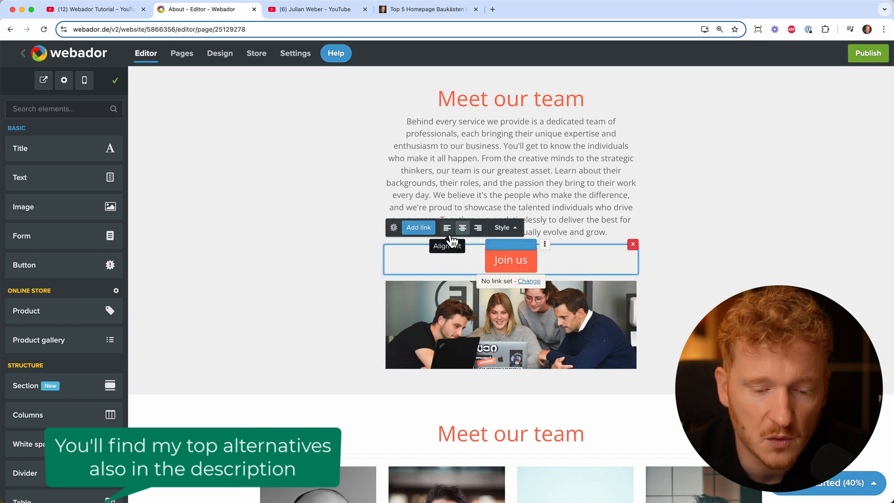
left_click(447, 228)
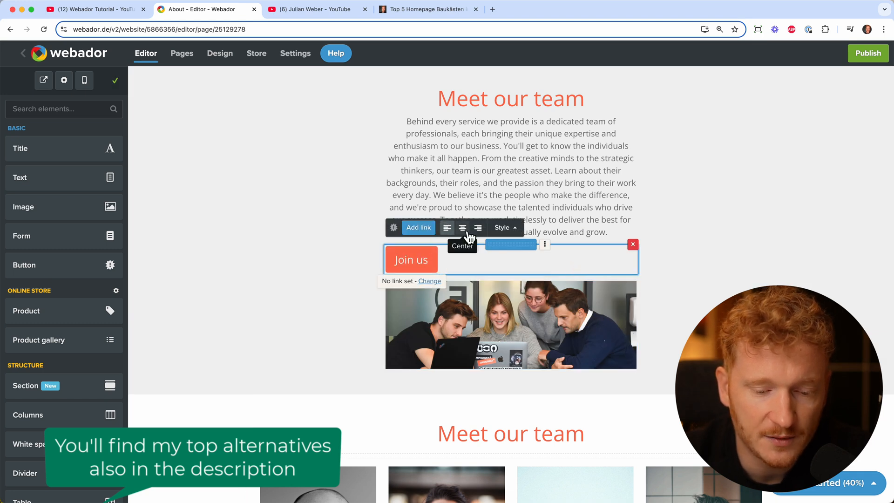
left_click(476, 227)
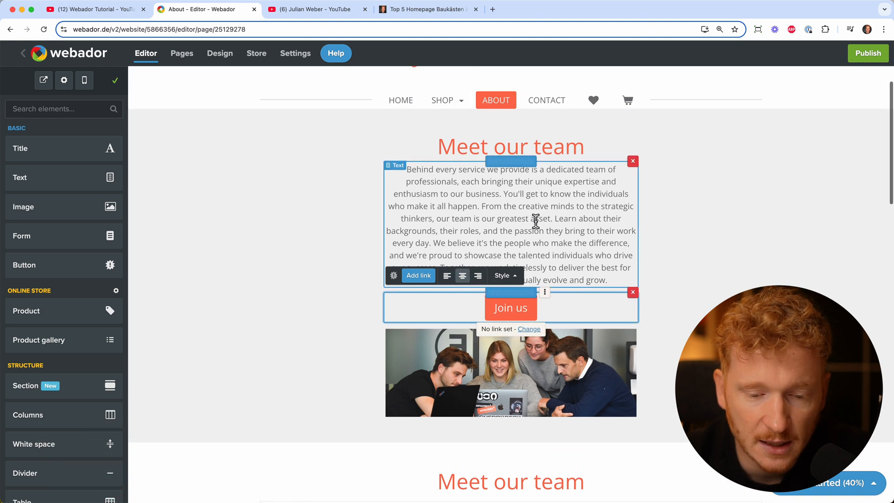
left_click(510, 307)
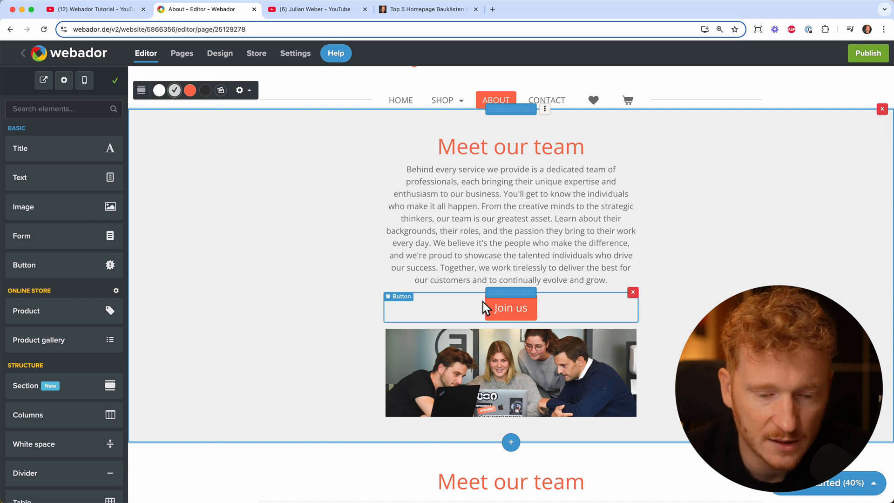
scroll("down", 3)
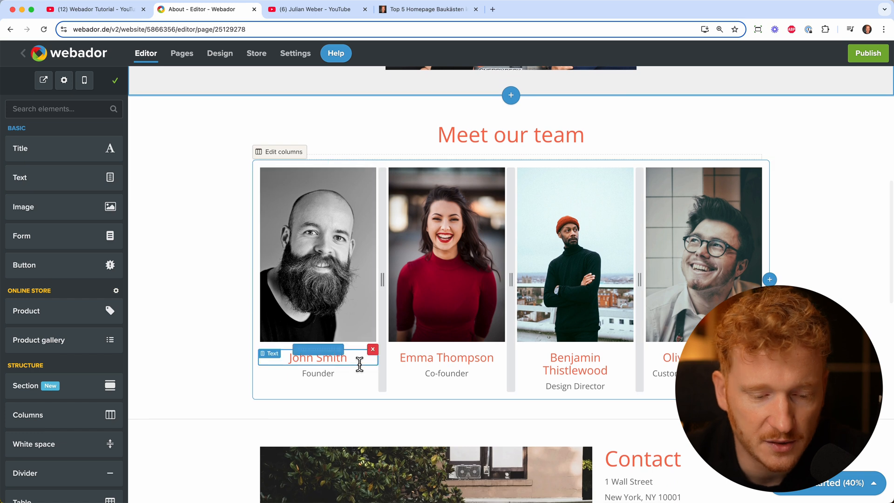
scroll("down", 3)
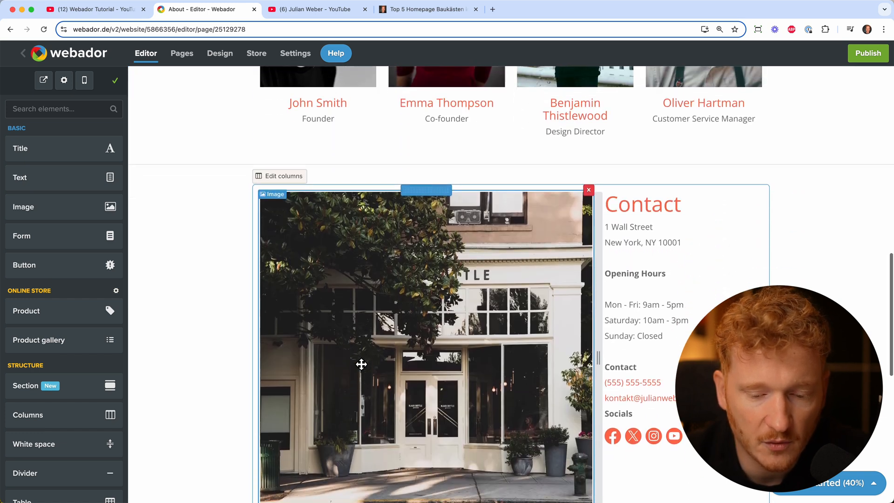
scroll("down", 3)
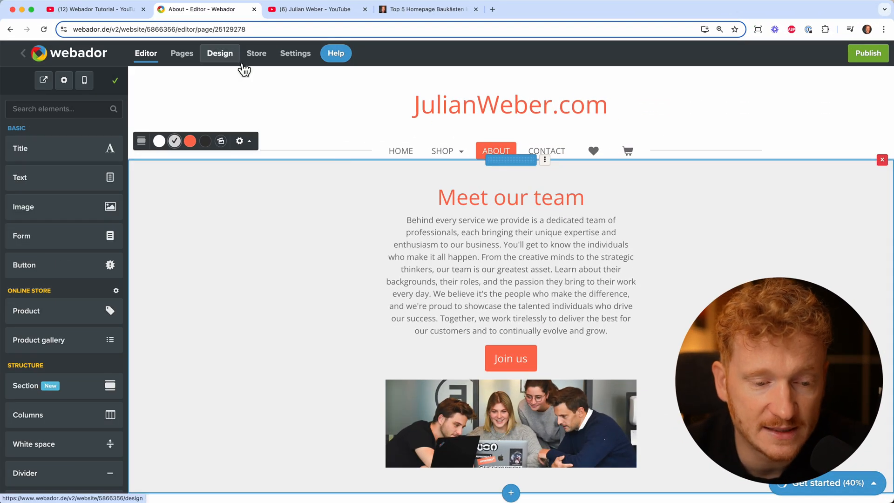
Browse the template list from the Design settings, then return to the page
left_click(220, 53)
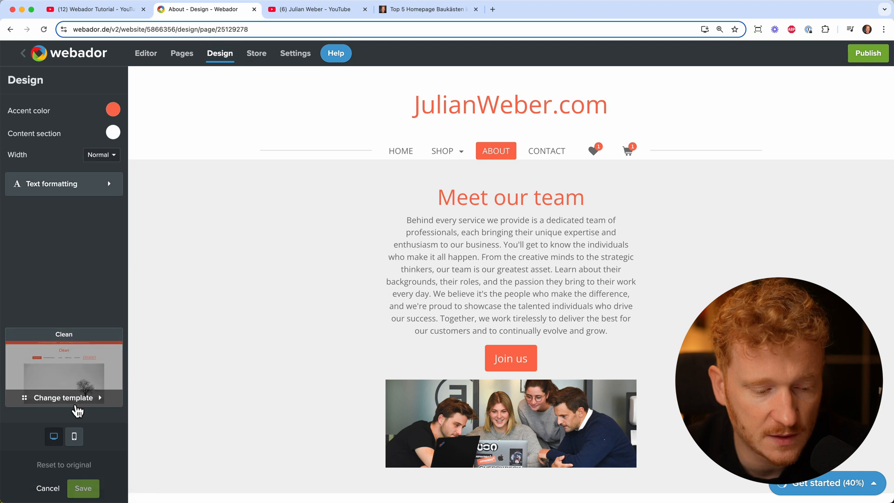
left_click(63, 397)
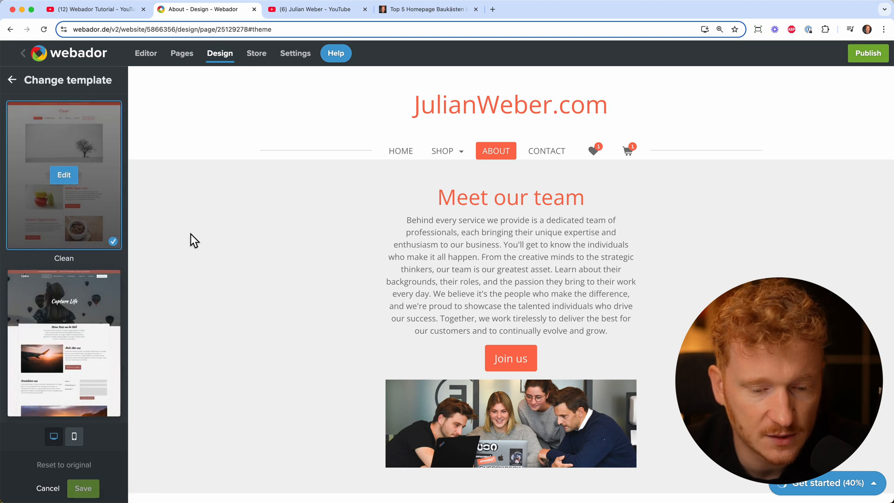
mouse_move(38, 286)
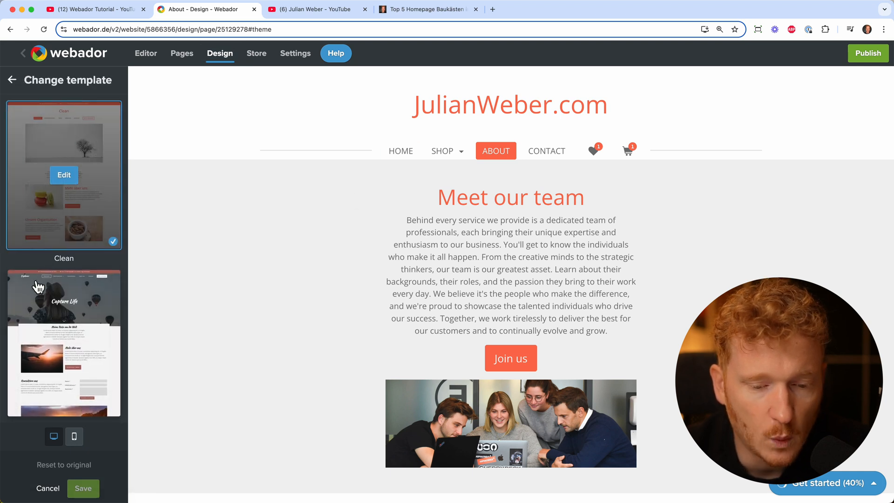
scroll("down", 3)
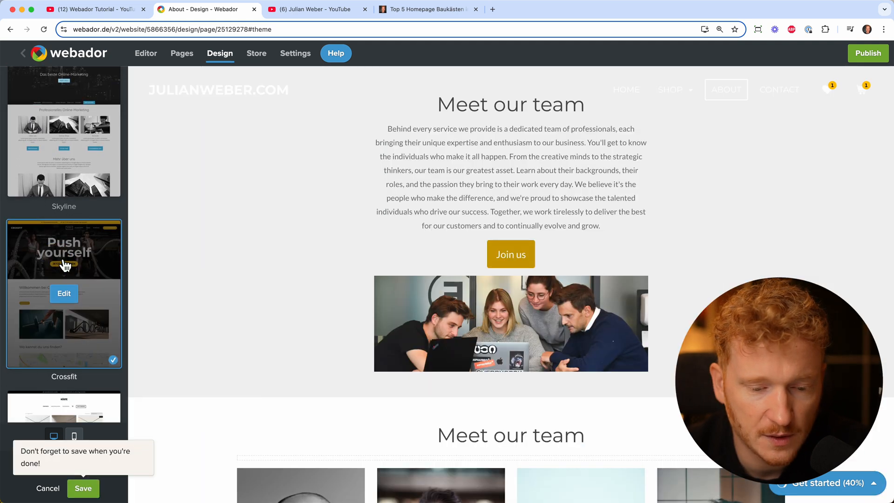
mouse_move(145, 53)
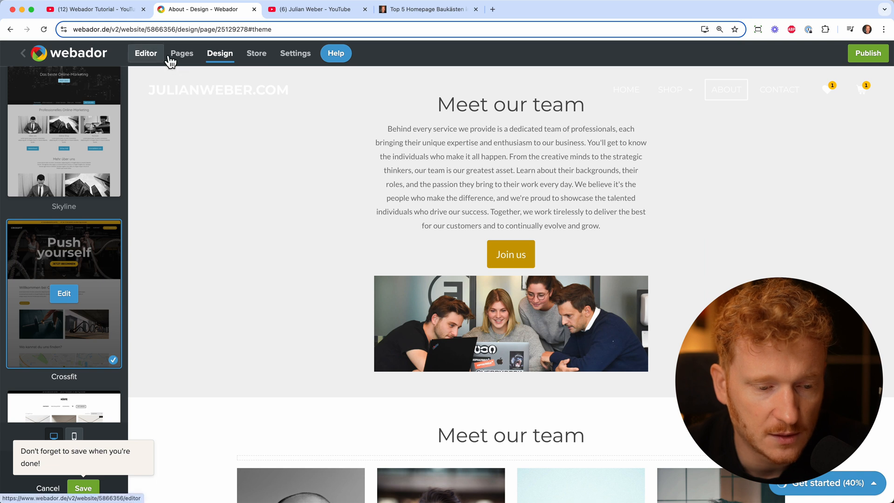
left_click(145, 53)
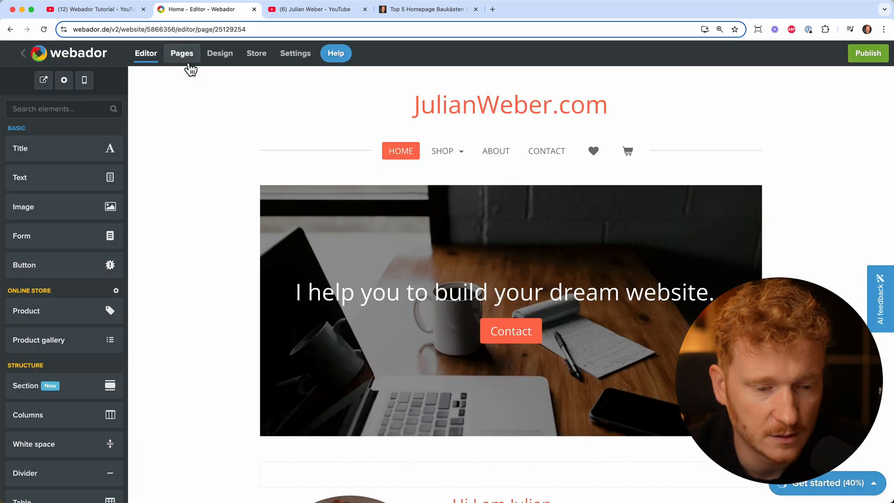
left_click(220, 53)
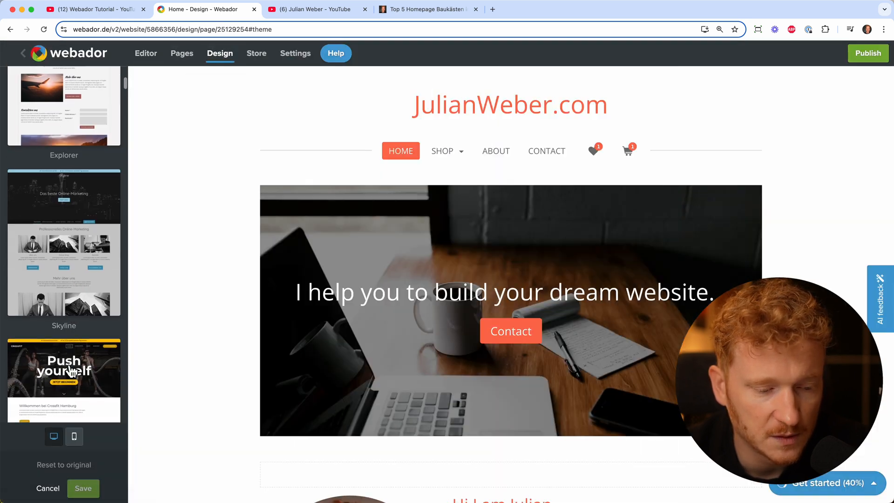
Preview the Crossfit template on the home page with its dark header and yellow accents
left_click(64, 367)
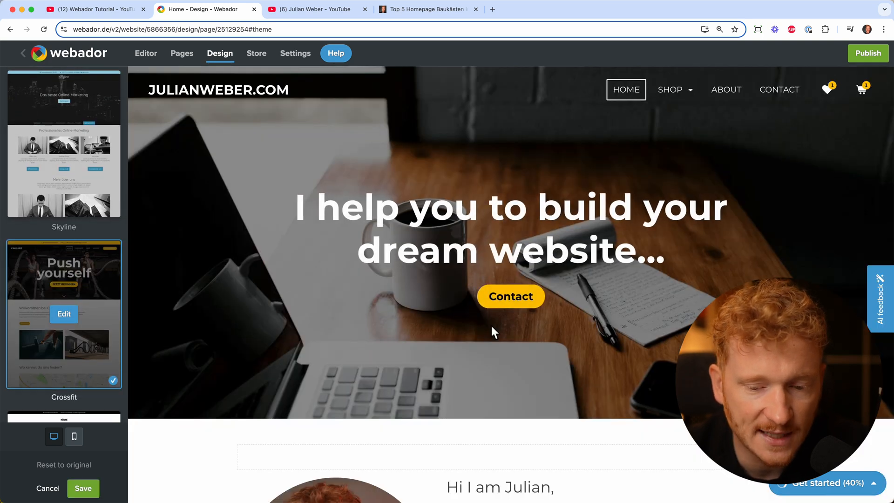
scroll("down", 3)
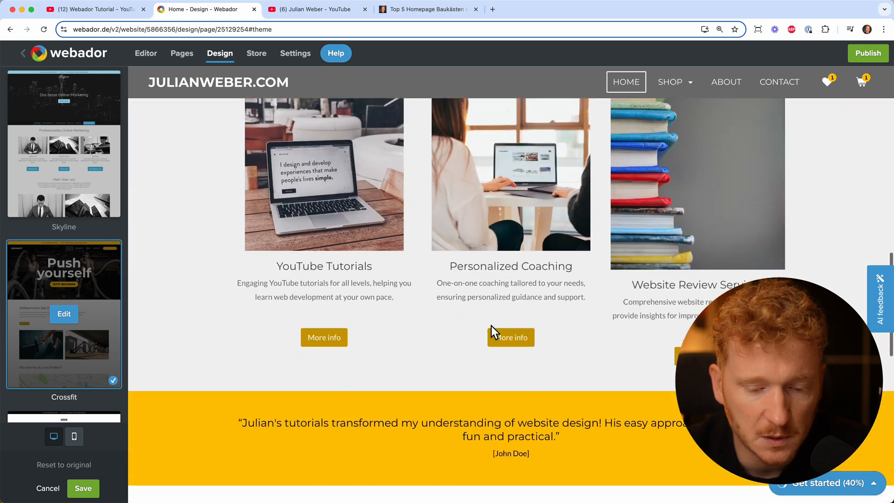
scroll("down", 3)
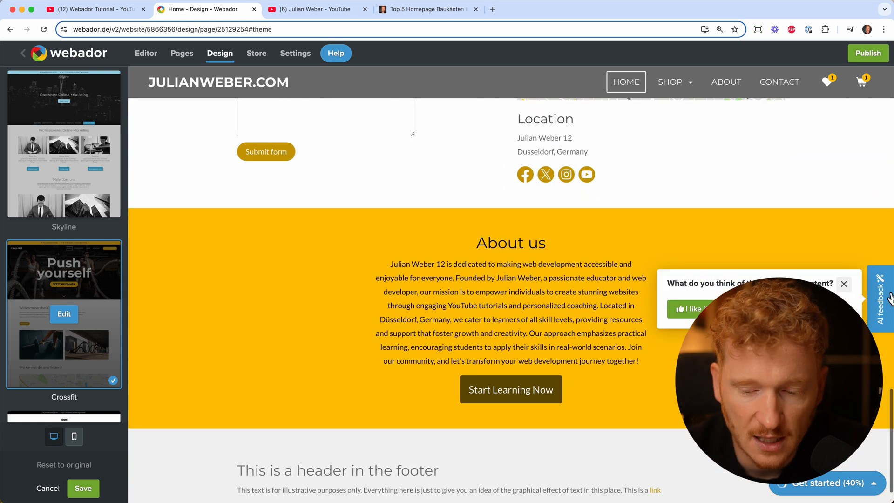
left_click(22, 52)
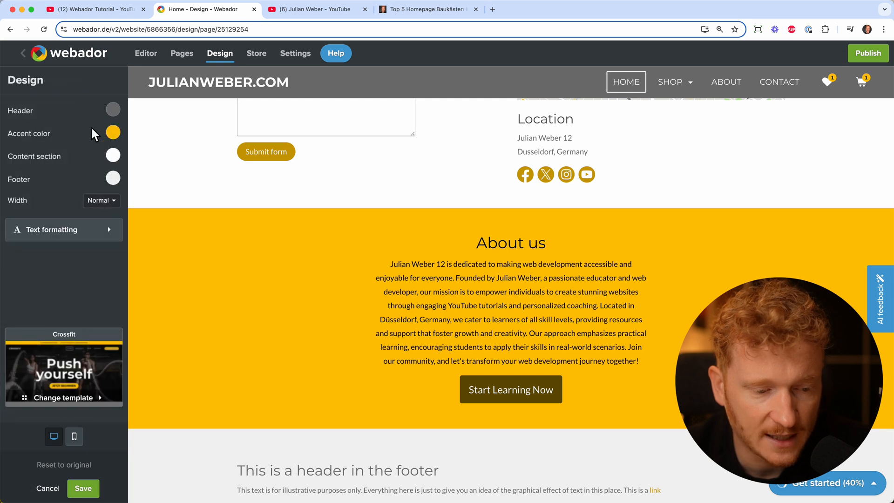
Browse the templates again and apply the Barber template with red accents
left_click(64, 397)
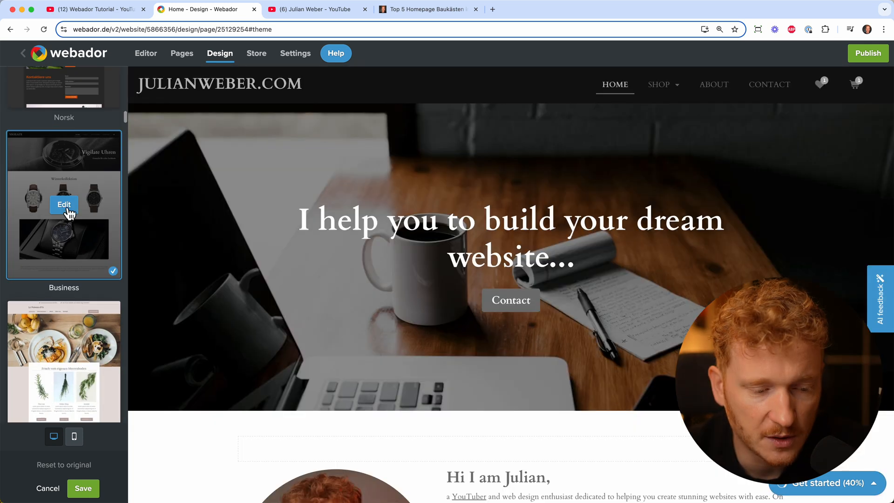
scroll("down", 3)
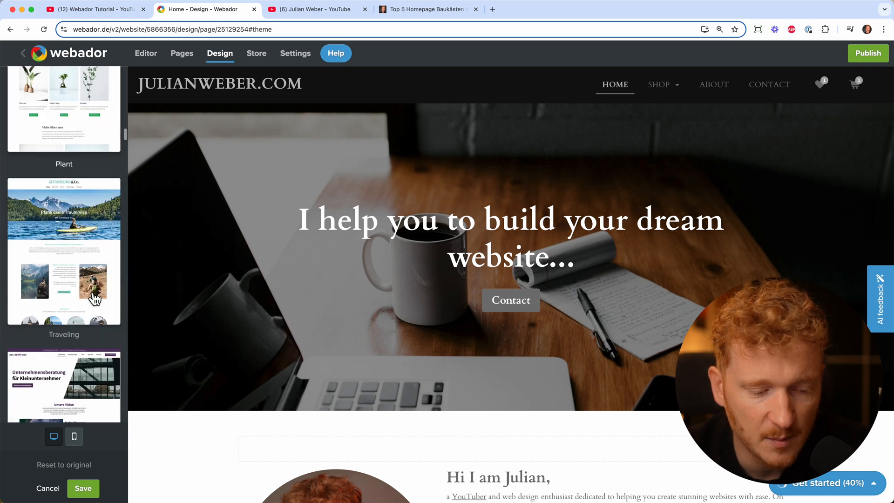
scroll("down", 3)
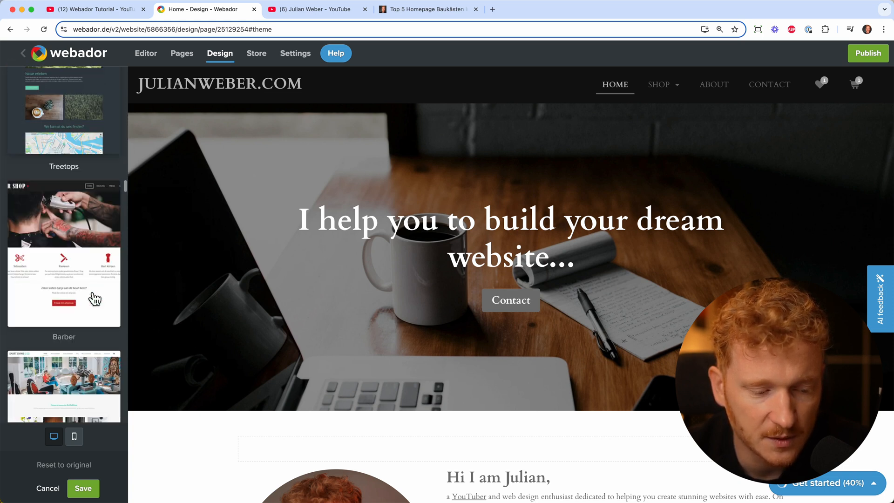
left_click(63, 255)
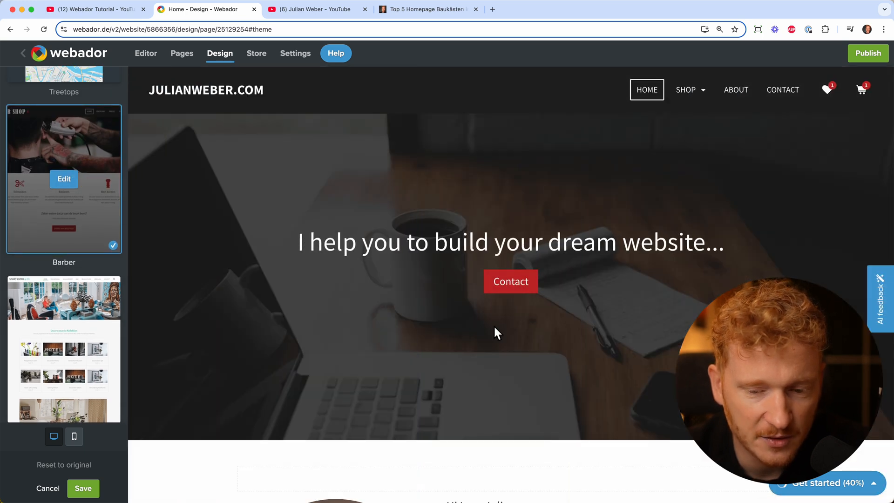
Review the Barber home page preview and save it as the site design
scroll("down", 3)
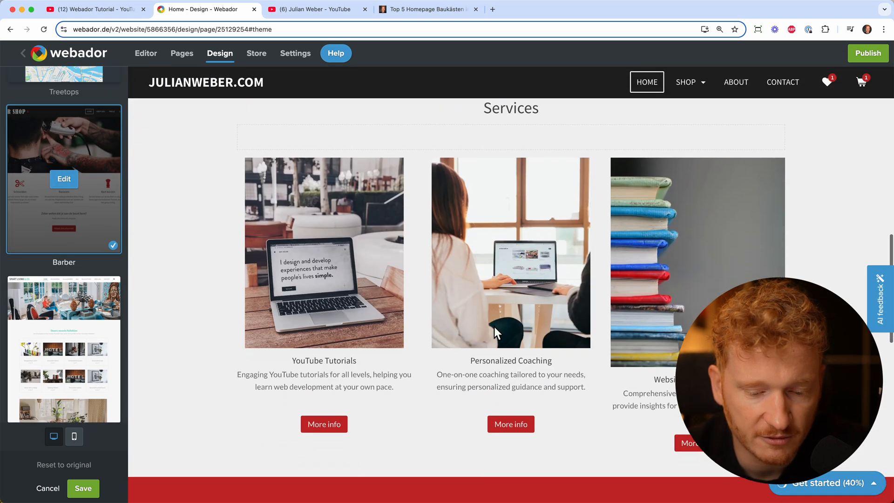
scroll("down", 3)
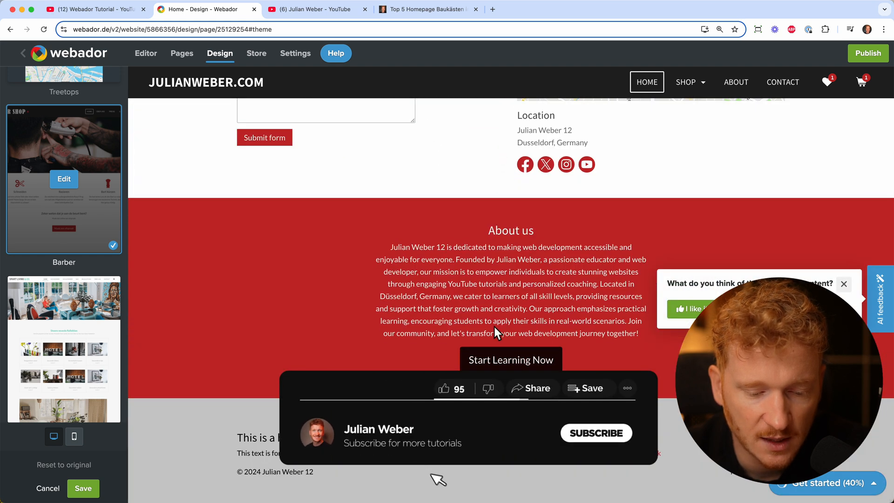
scroll("up", 3)
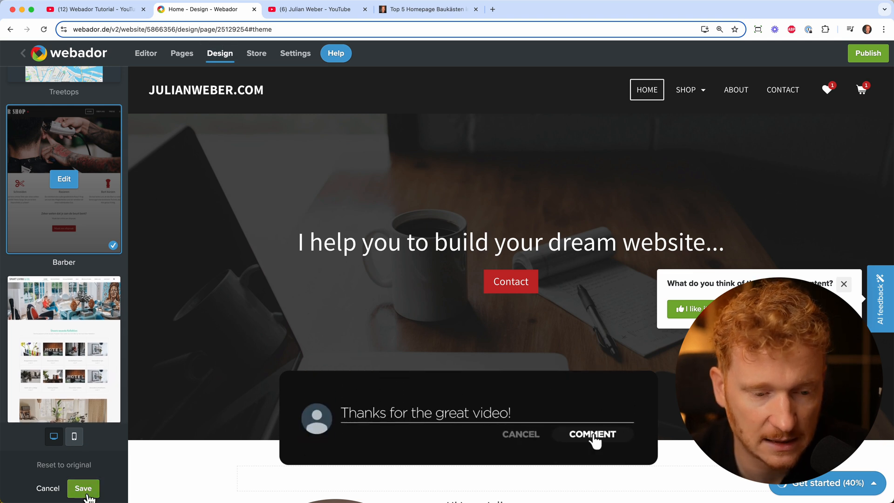
left_click(83, 487)
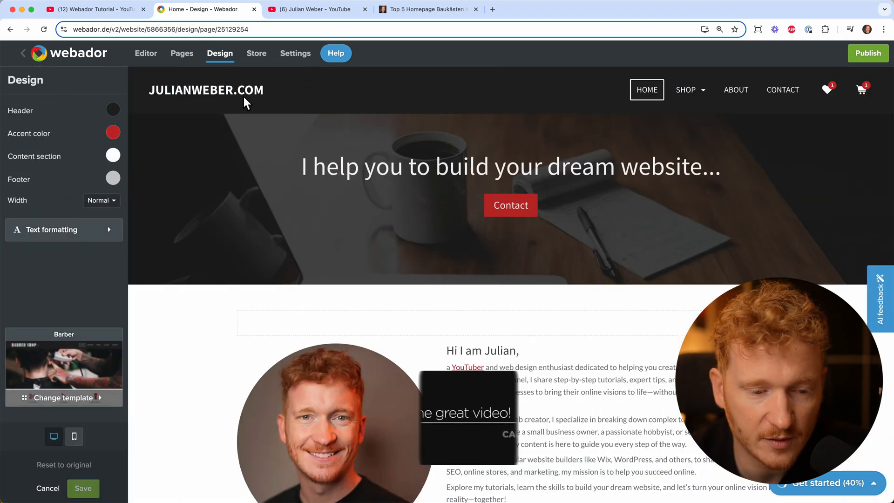
Tour the Store's payment methods, shipping, empty orders and customers, then return to the editor
left_click(256, 53)
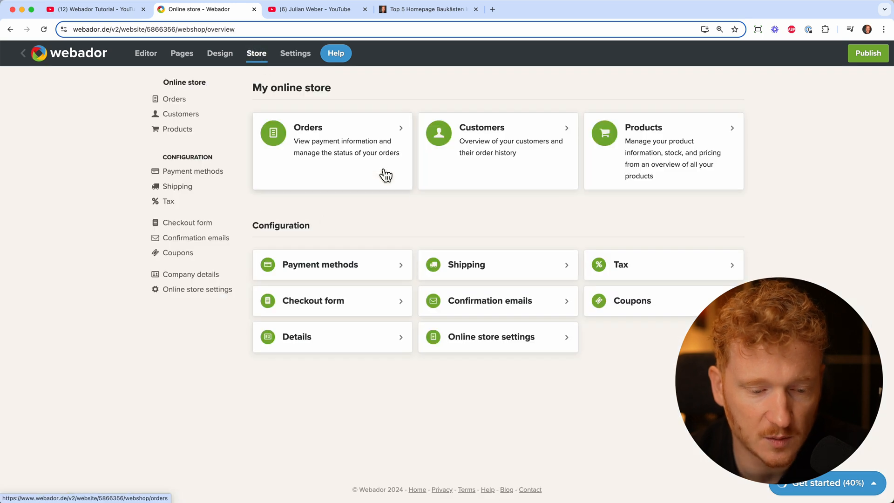
mouse_move(343, 279)
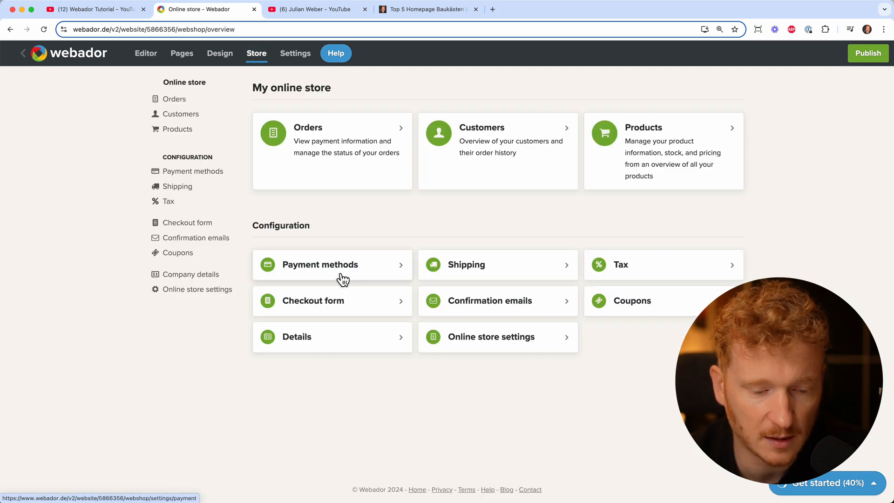
left_click(319, 264)
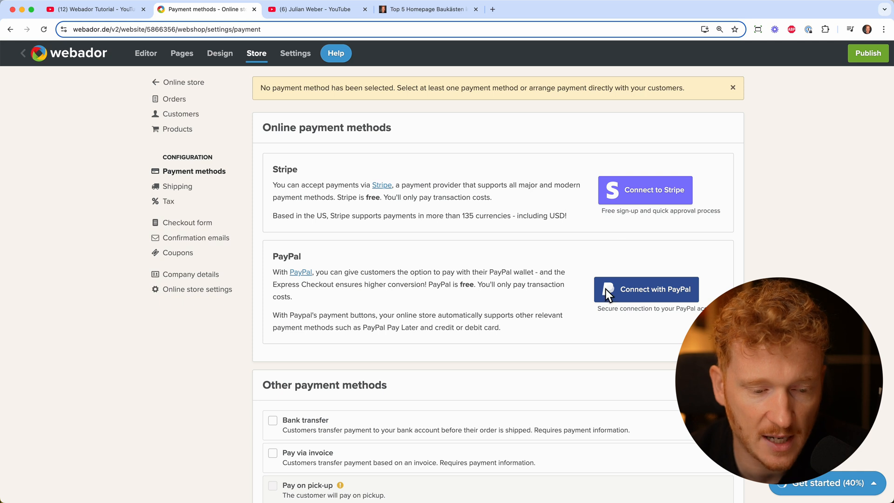
left_click(183, 82)
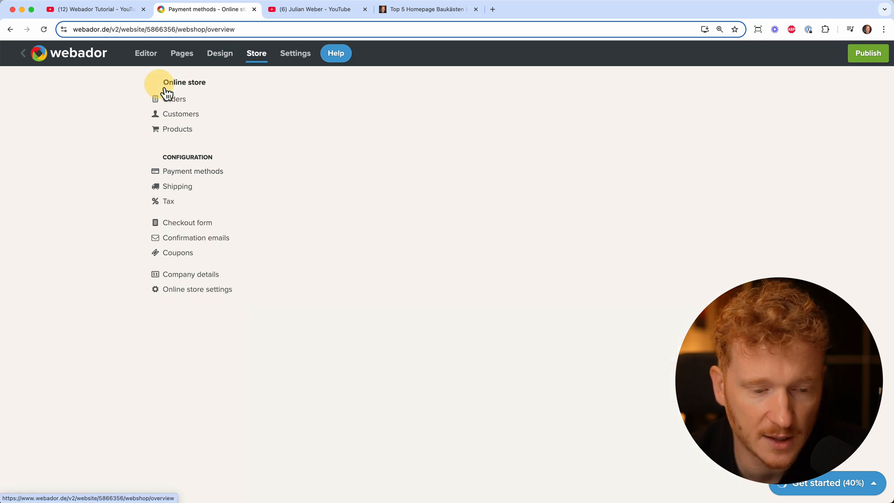
left_click(177, 186)
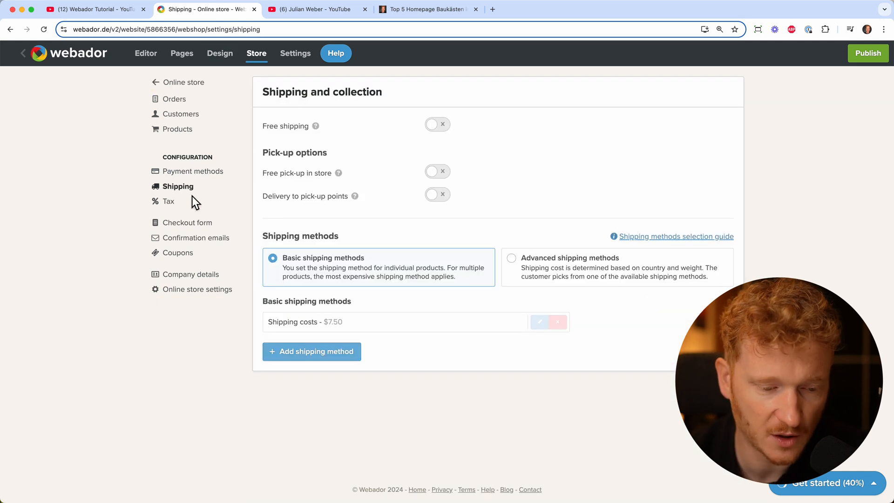
mouse_move(432, 332)
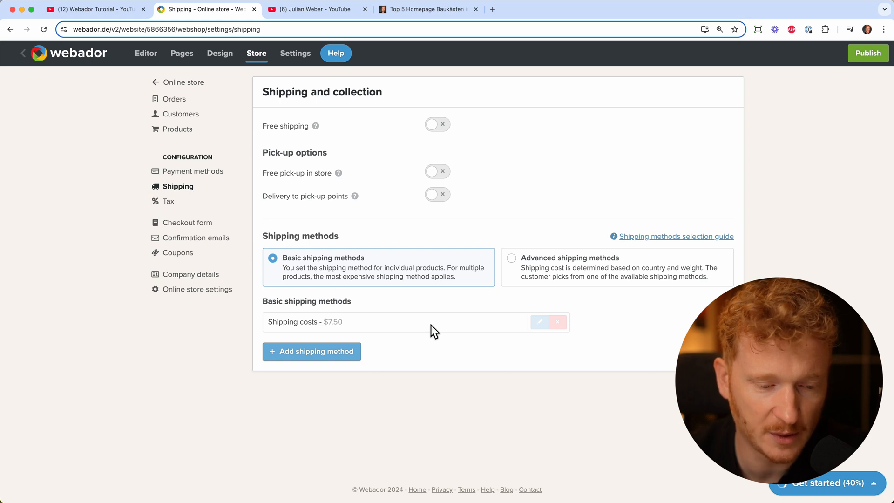
mouse_move(175, 105)
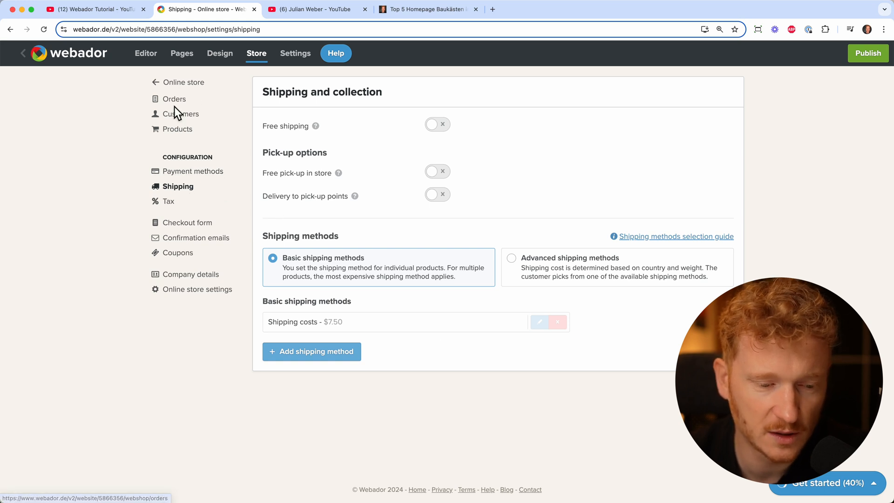
left_click(174, 98)
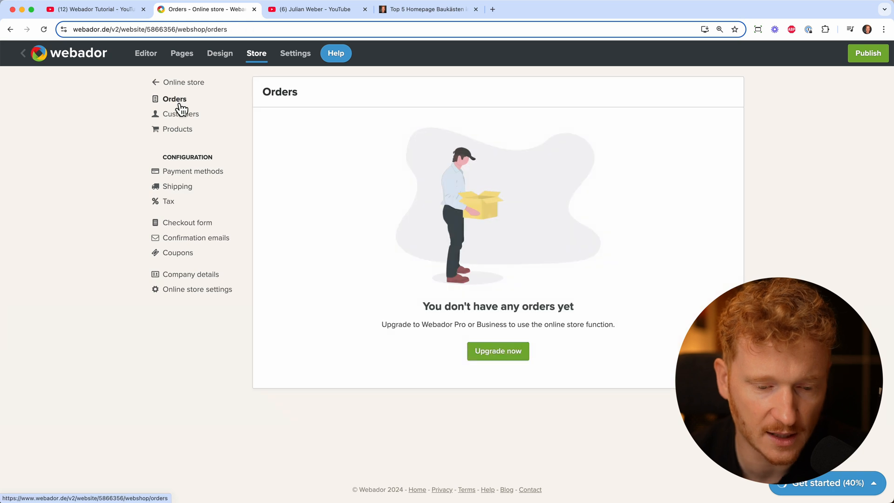
left_click(183, 114)
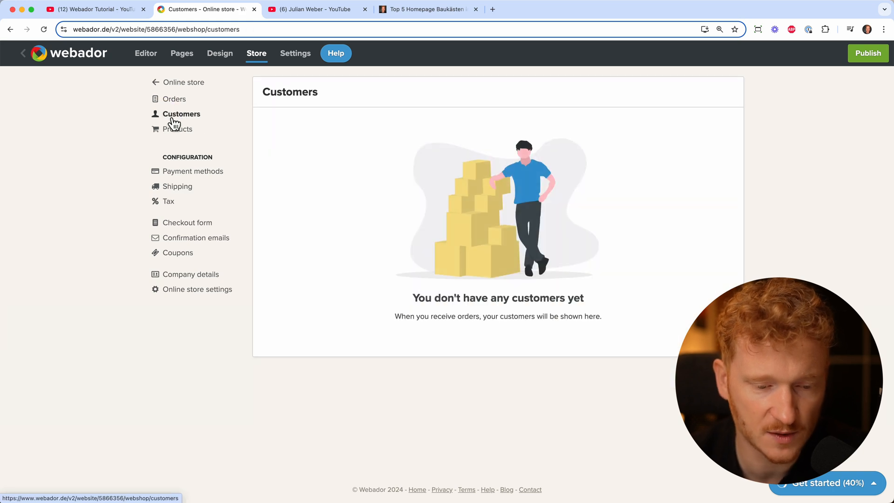
mouse_move(335, 195)
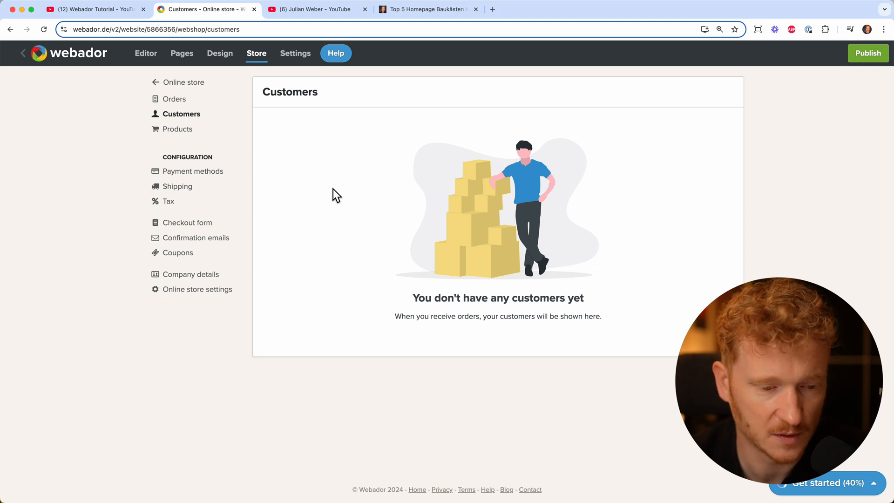
left_click(145, 54)
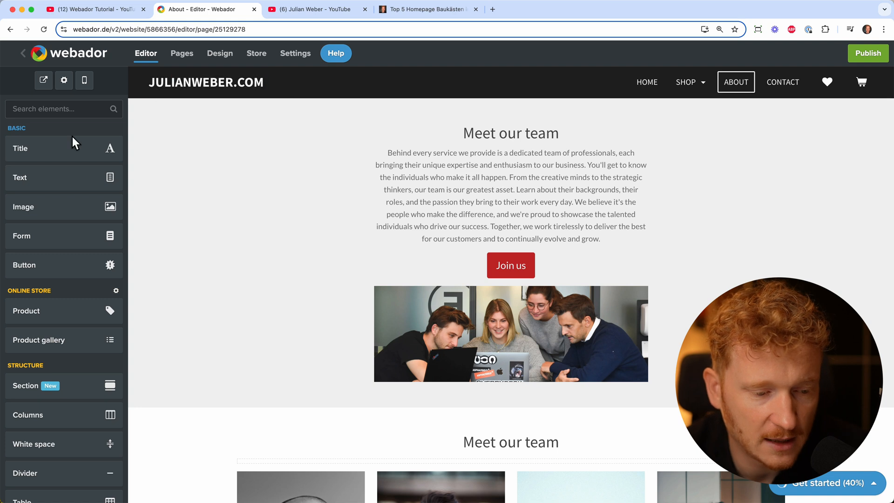
mouse_move(45, 148)
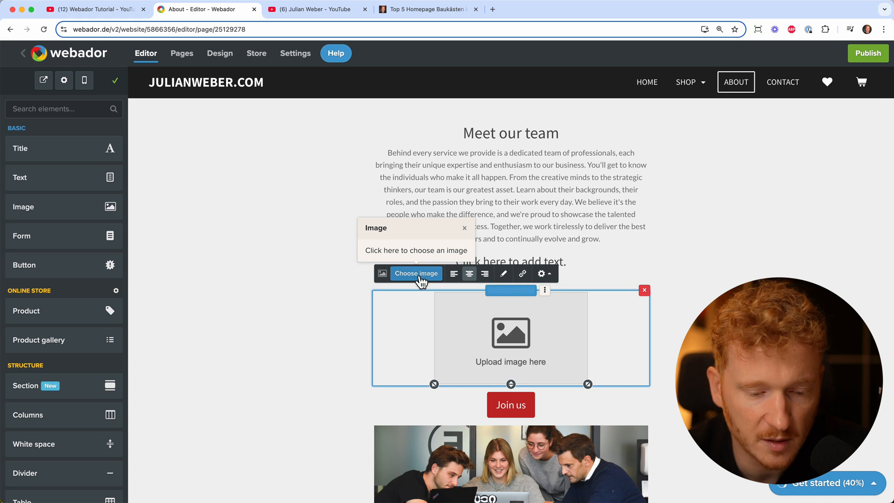
Look at the Choose image stock picker for the empty image block, then dismiss it
left_click(415, 273)
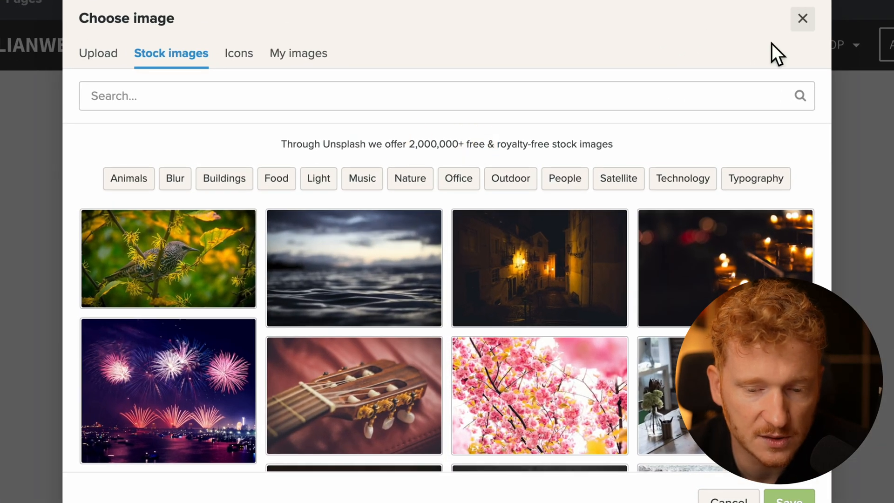
left_click(801, 19)
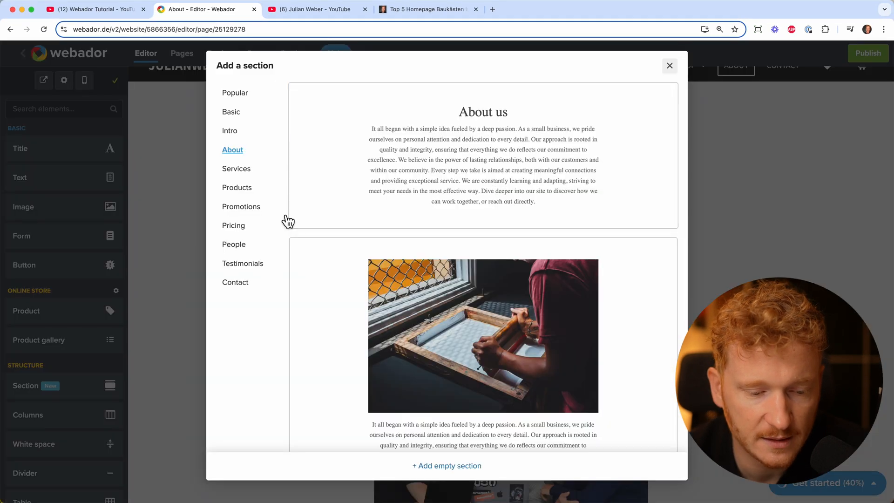
left_click(237, 187)
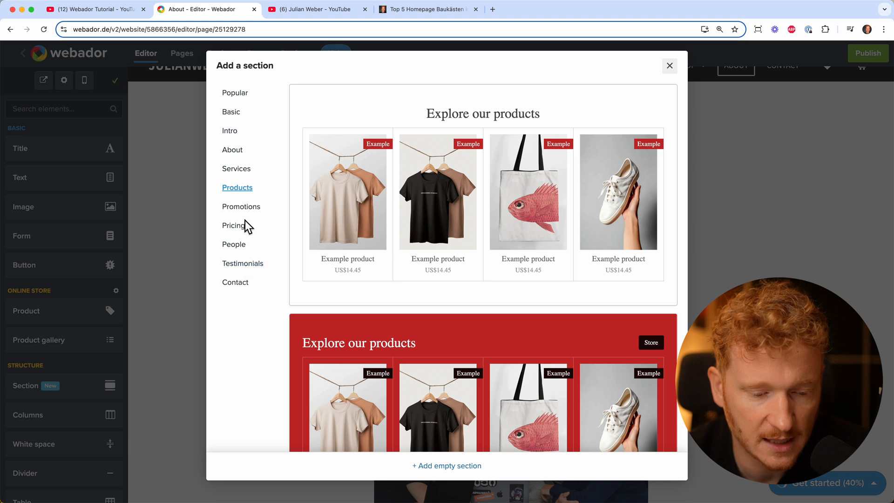
left_click(234, 243)
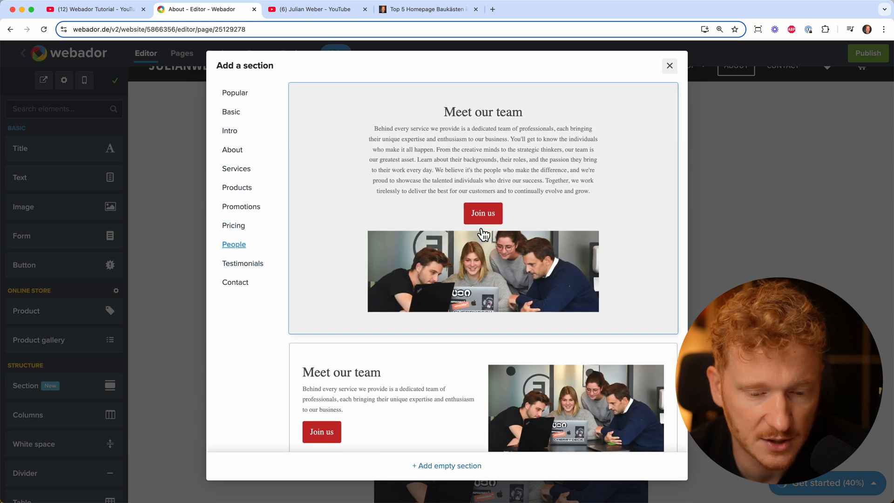
left_click(482, 214)
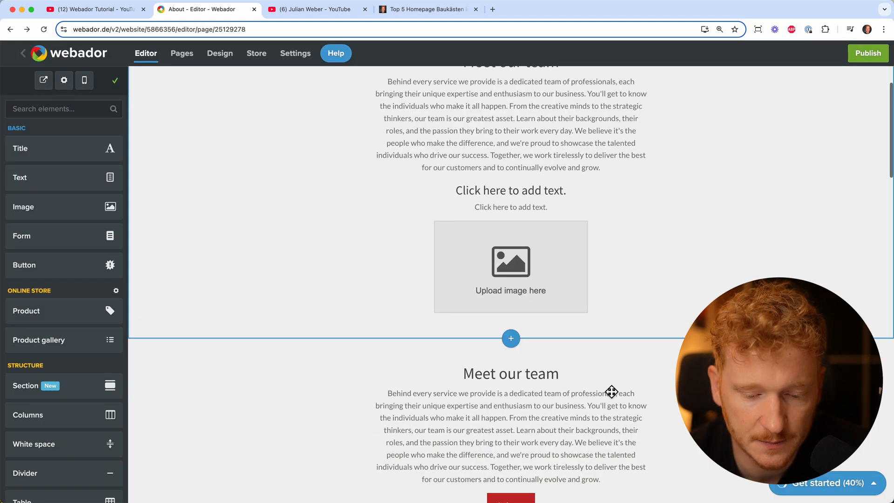
left_click(881, 278)
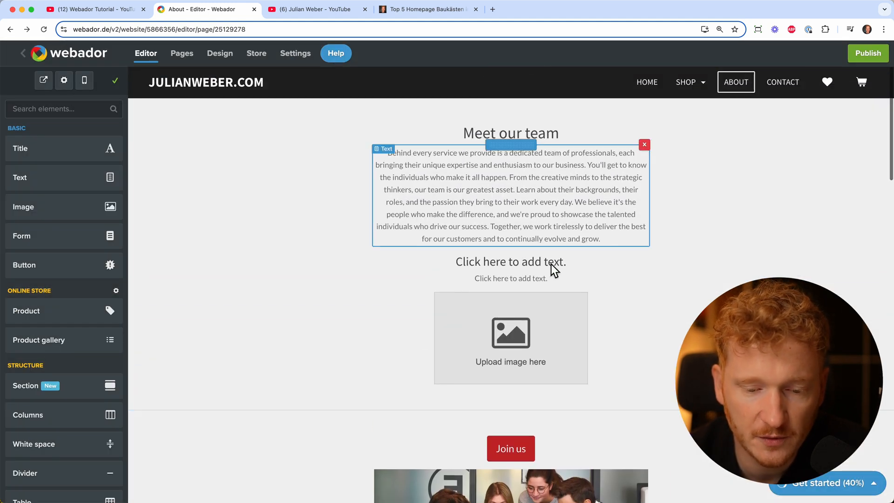
mouse_move(558, 216)
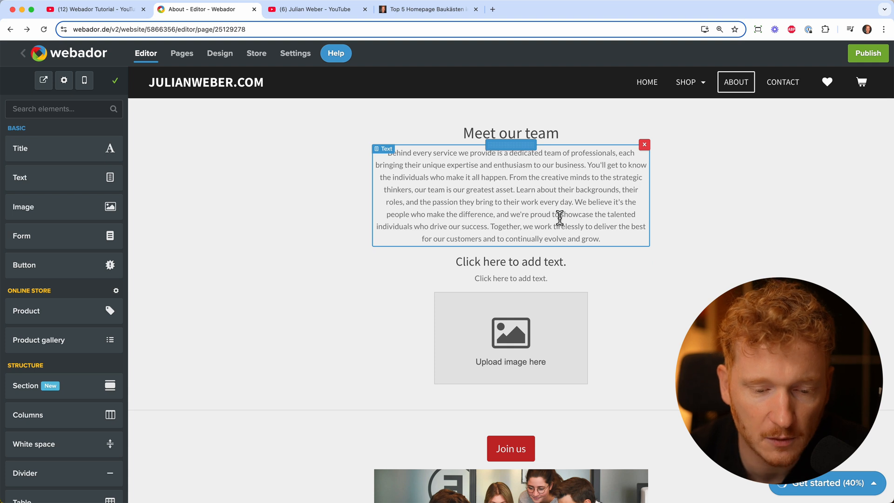
mouse_move(428, 188)
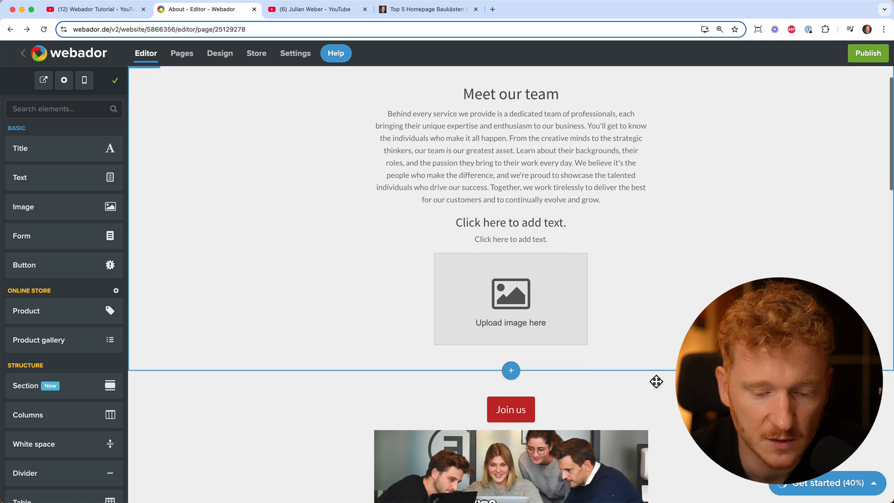
scroll("down", 3)
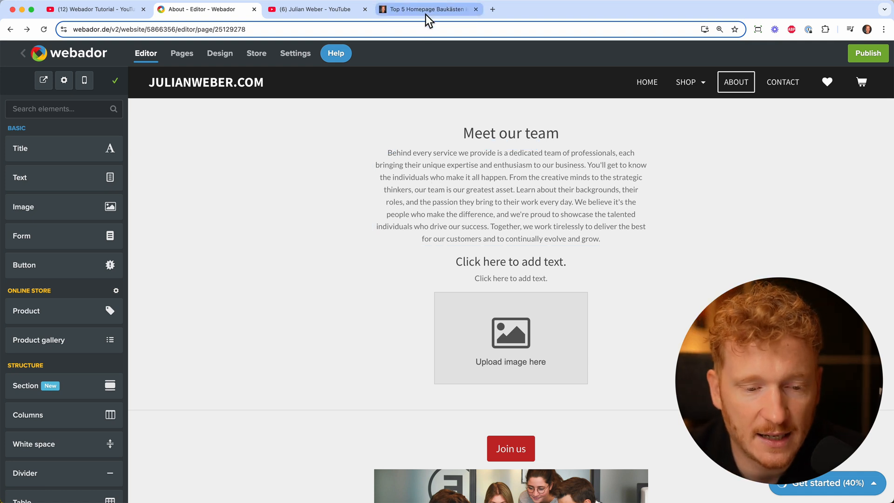
left_click(308, 9)
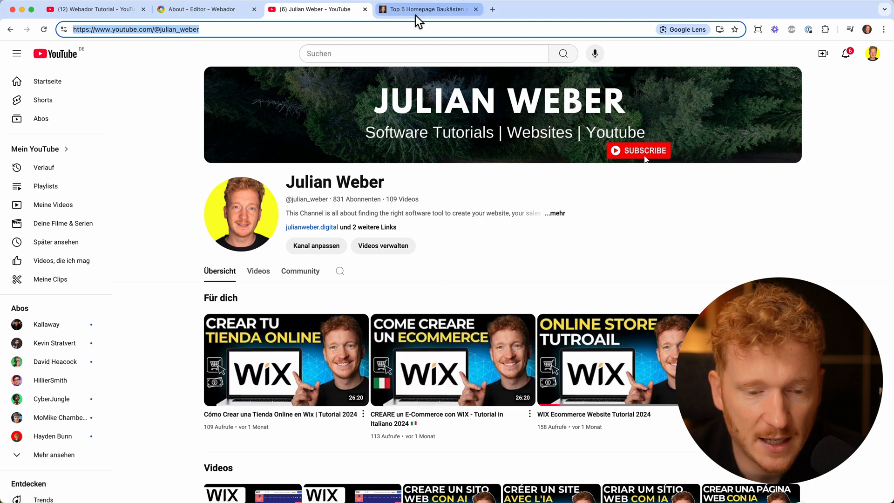
left_click(424, 9)
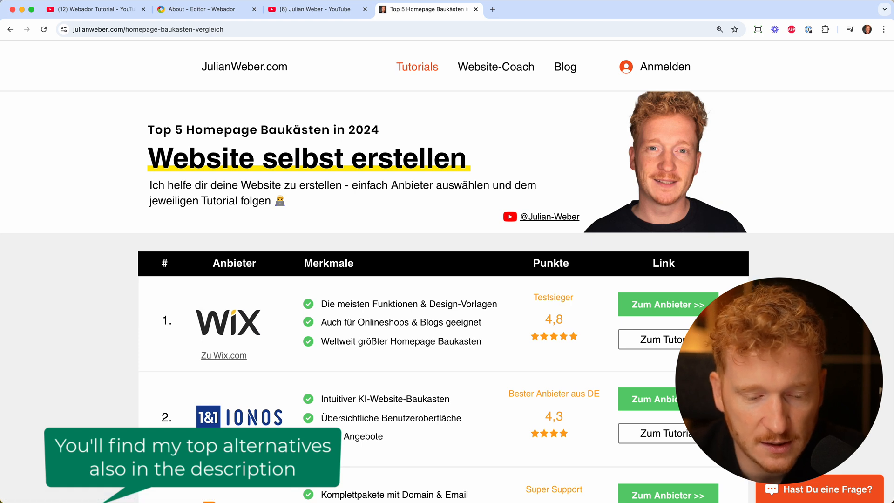
scroll("down", 3)
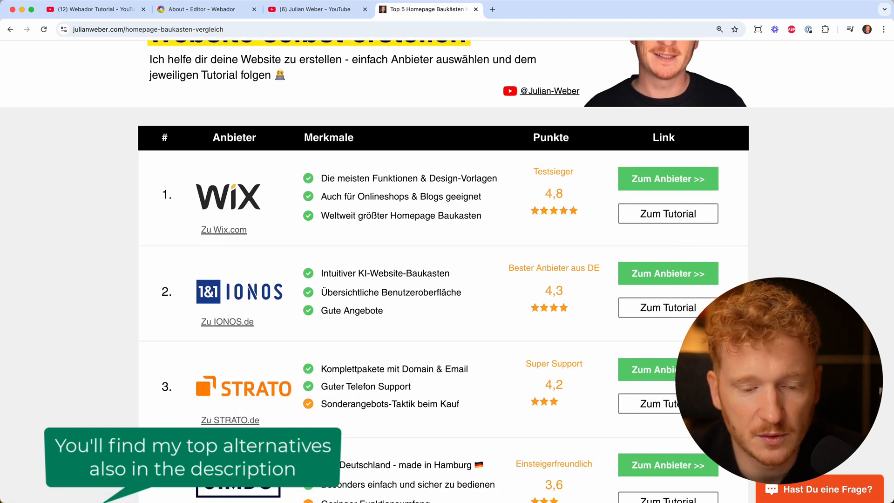
scroll("up", 3)
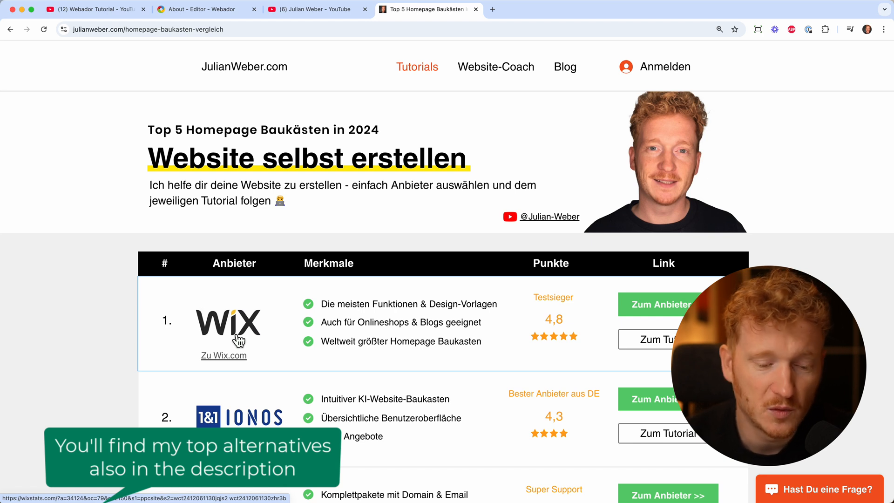
mouse_move(610, 98)
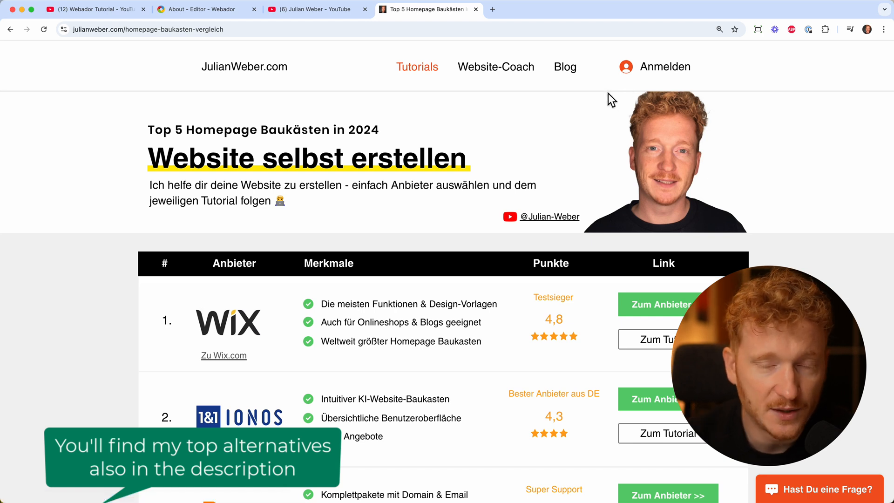
mouse_move(512, 141)
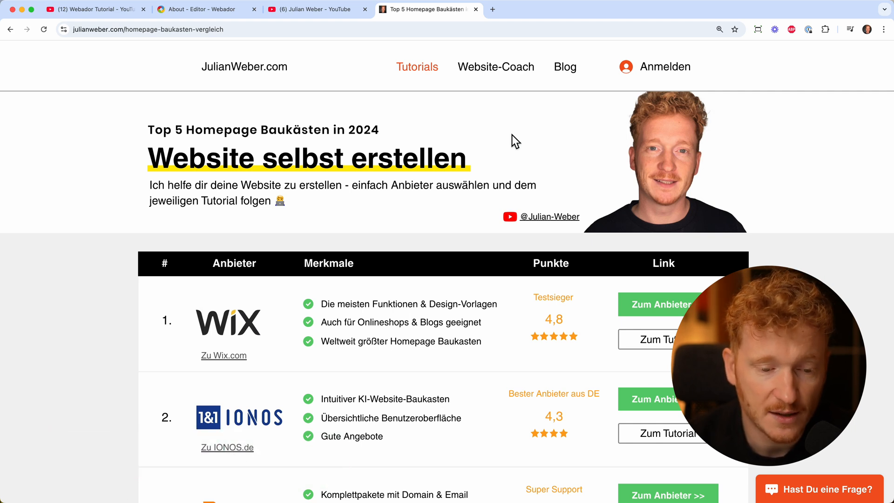
left_click(244, 66)
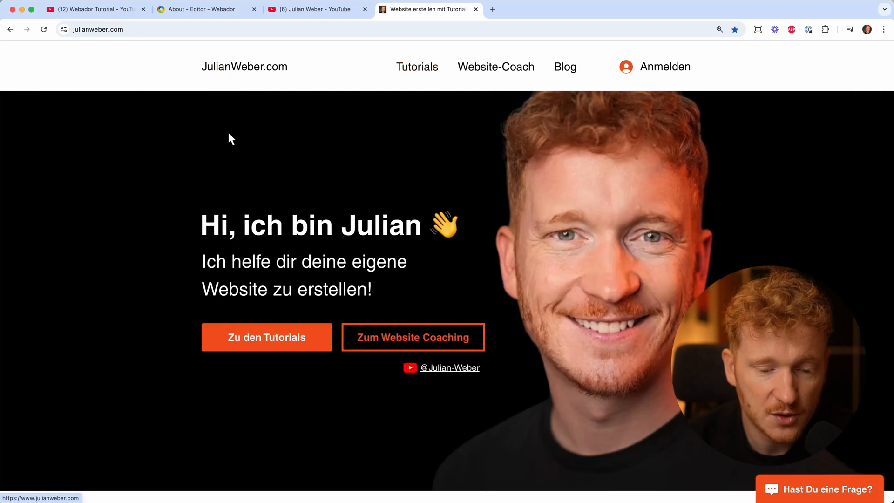
mouse_move(344, 150)
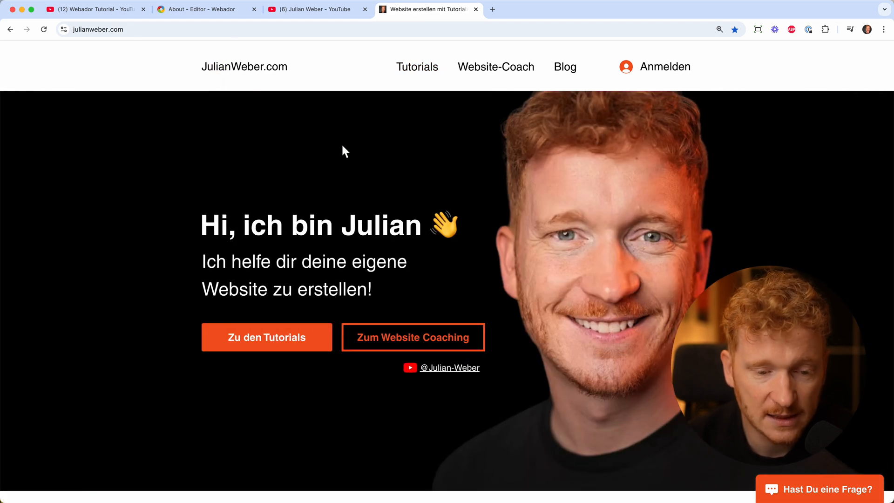
left_click(311, 9)
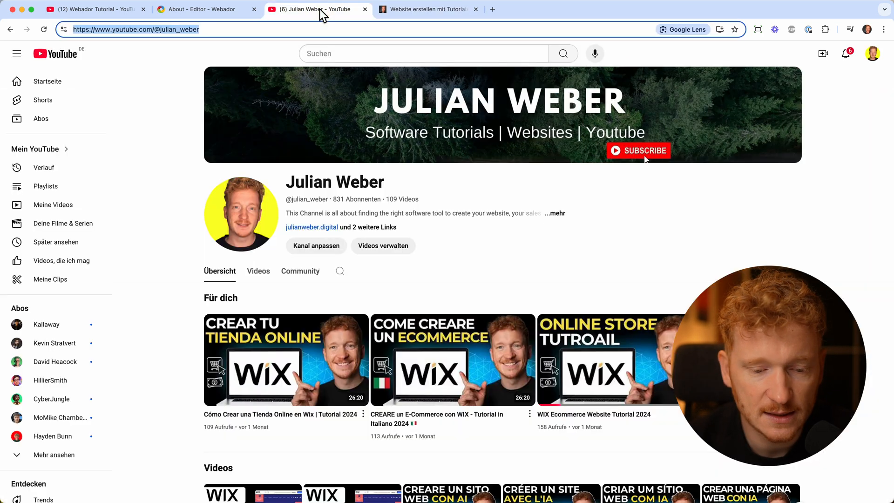
left_click(425, 9)
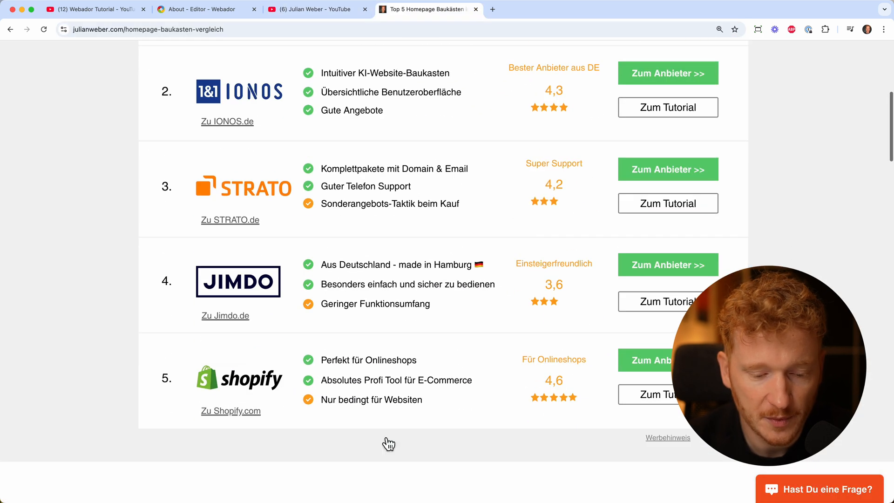
scroll("up", 3)
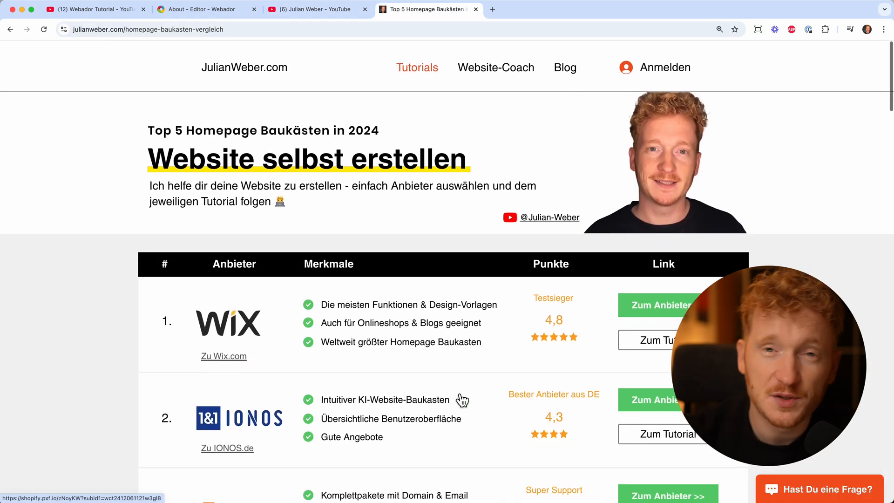
mouse_move(284, 84)
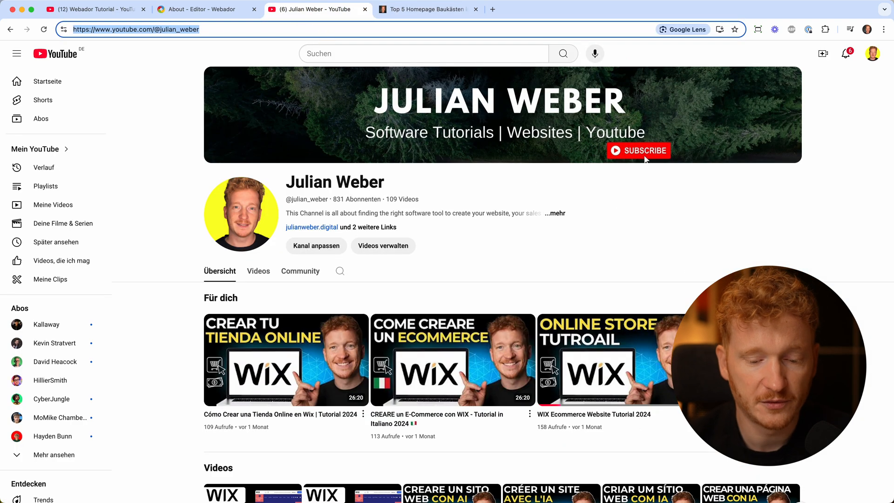
mouse_move(323, 78)
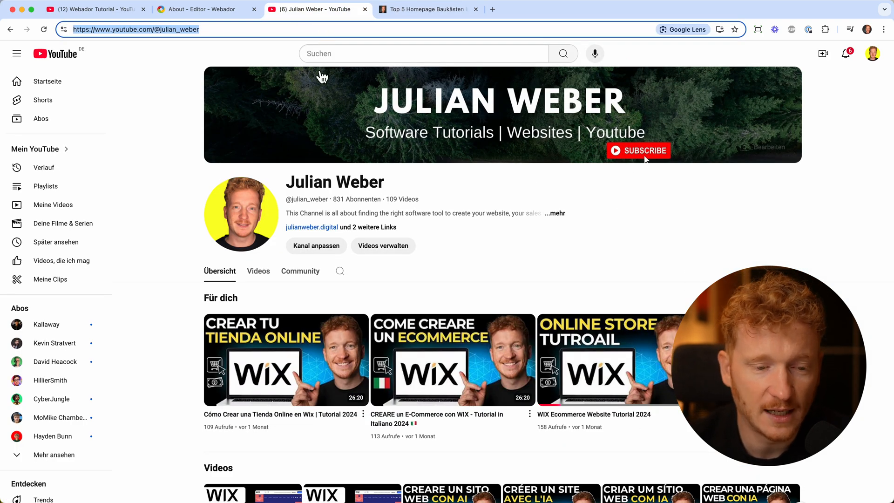
left_click(205, 9)
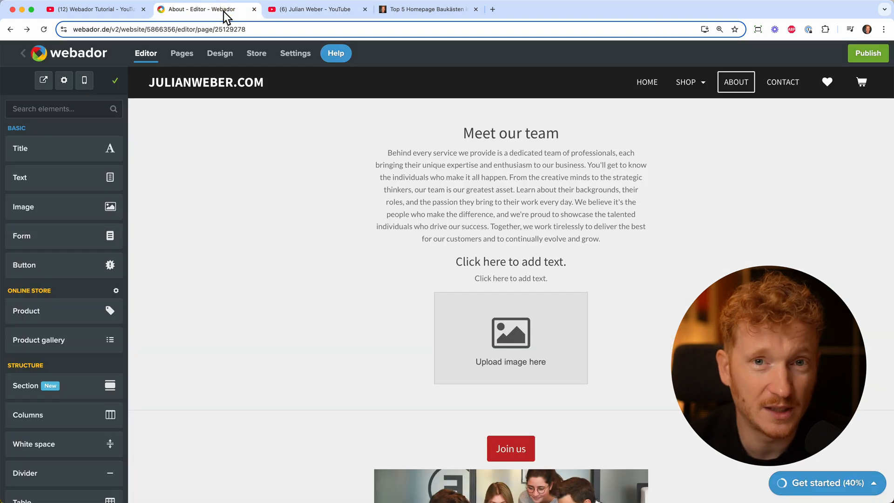